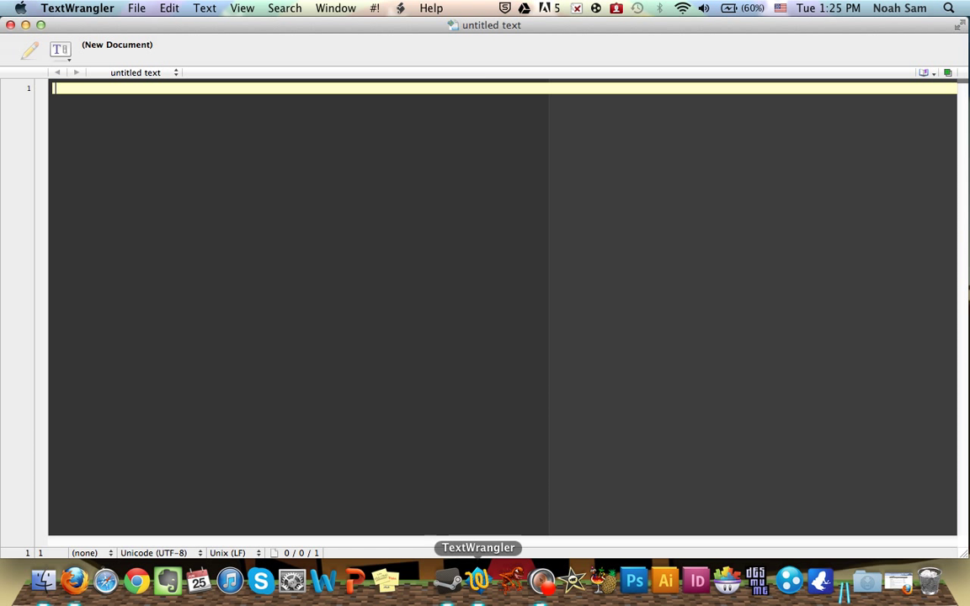
- Switch from the blank TextWrangler document to Firefox's TextWrangler product page
{"action": "left_click", "coordinate": [75, 581]}
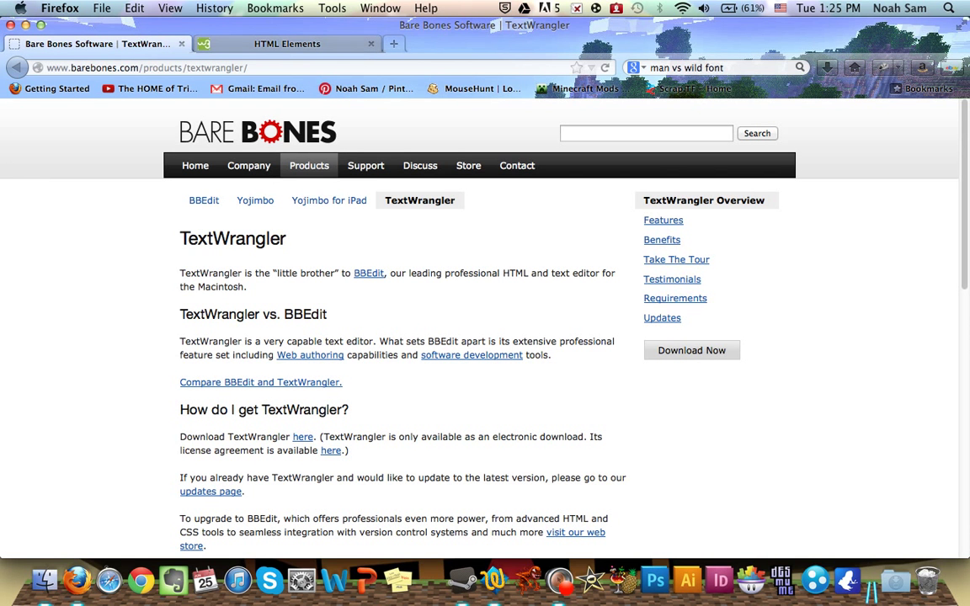
- Look over the w3schools HTML Elements reference, scrolling down and back to the top
{"action": "left_click", "coordinate": [286, 43]}
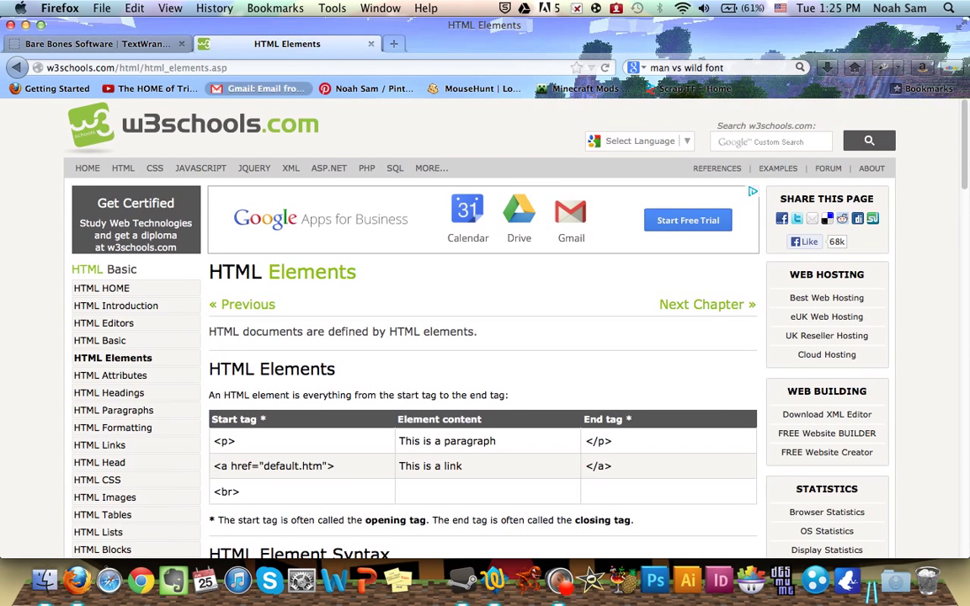
{"action": "scroll", "scroll_direction": "down", "scroll_amount": 3}
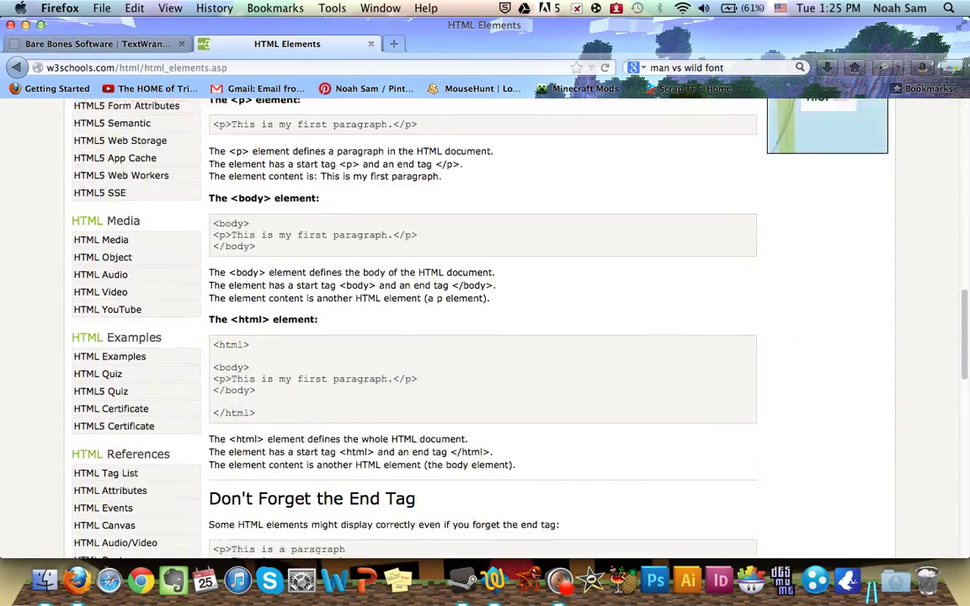
{"action": "scroll", "scroll_direction": "up", "scroll_amount": 3}
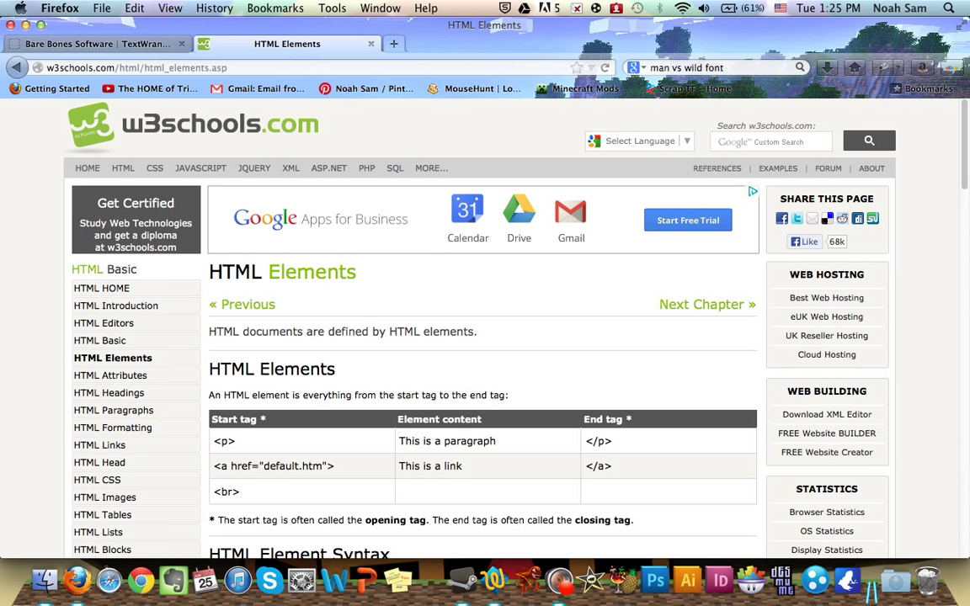
{"action": "mouse_move", "coordinate": [495, 579]}
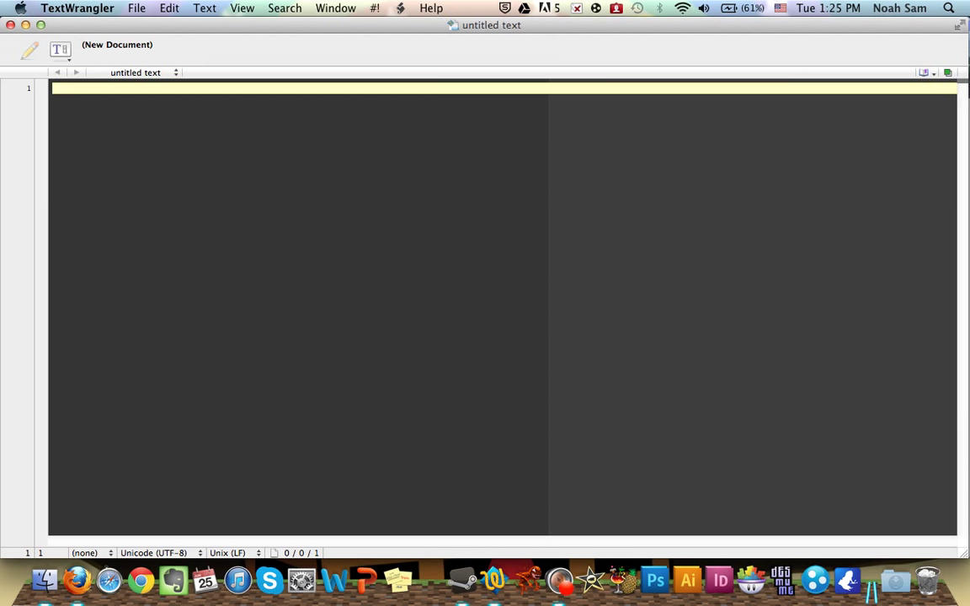
{"action": "mouse_move", "coordinate": [173, 580]}
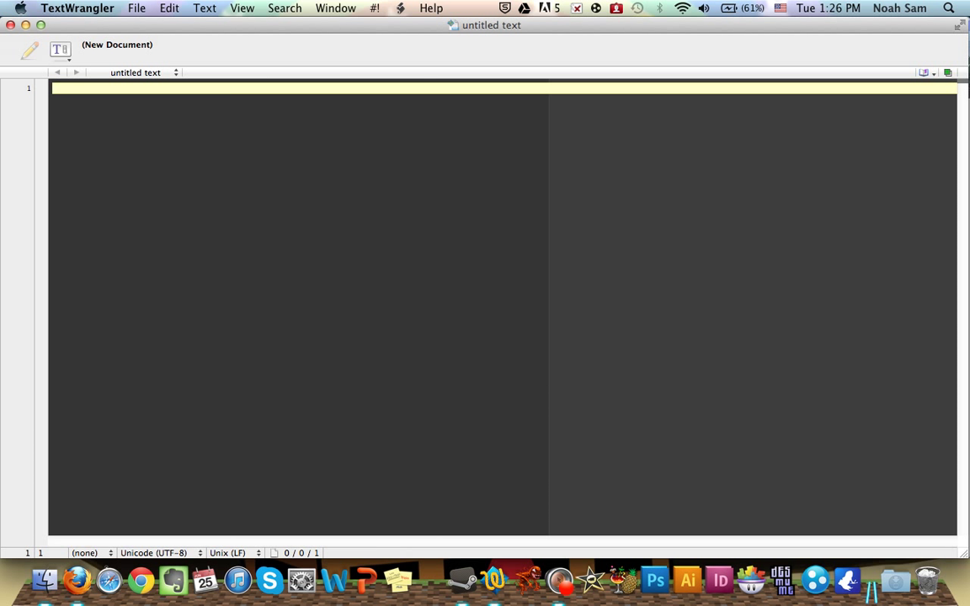
- Type '<' and browse the Search, View, Text, Edit and File menus
{"action": "type", "text": "<"}
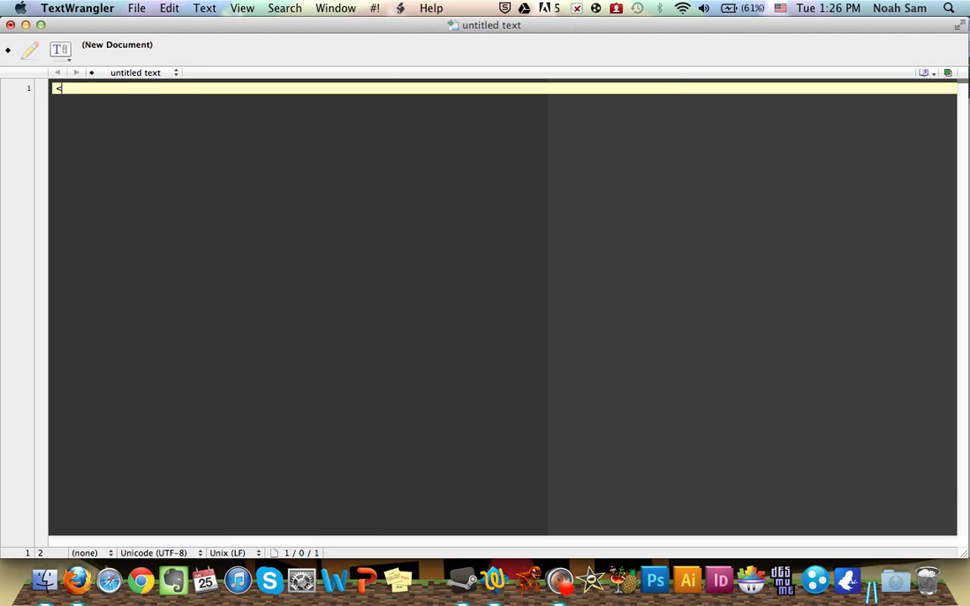
{"action": "left_click", "coordinate": [284, 7]}
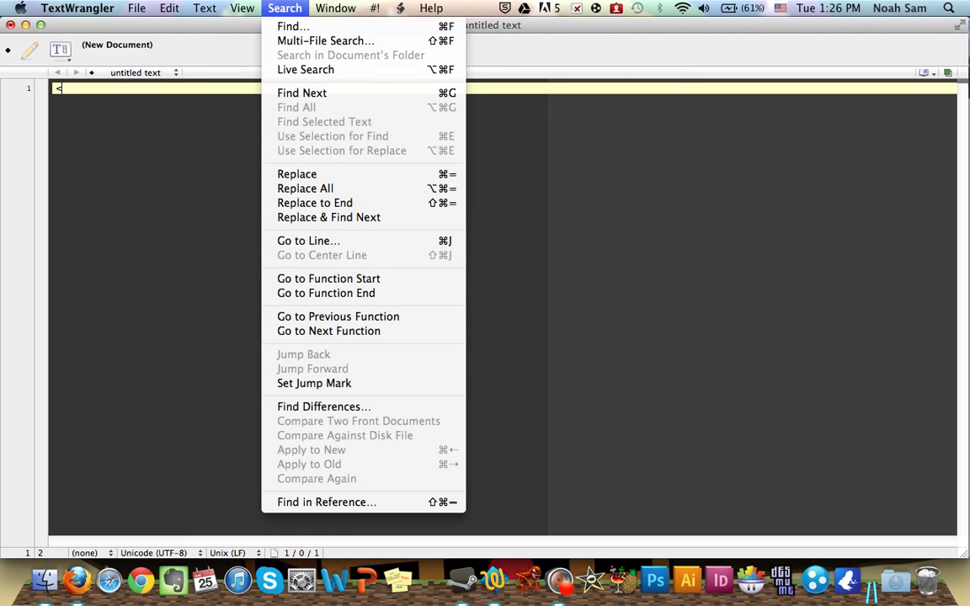
{"action": "left_click", "coordinate": [242, 8]}
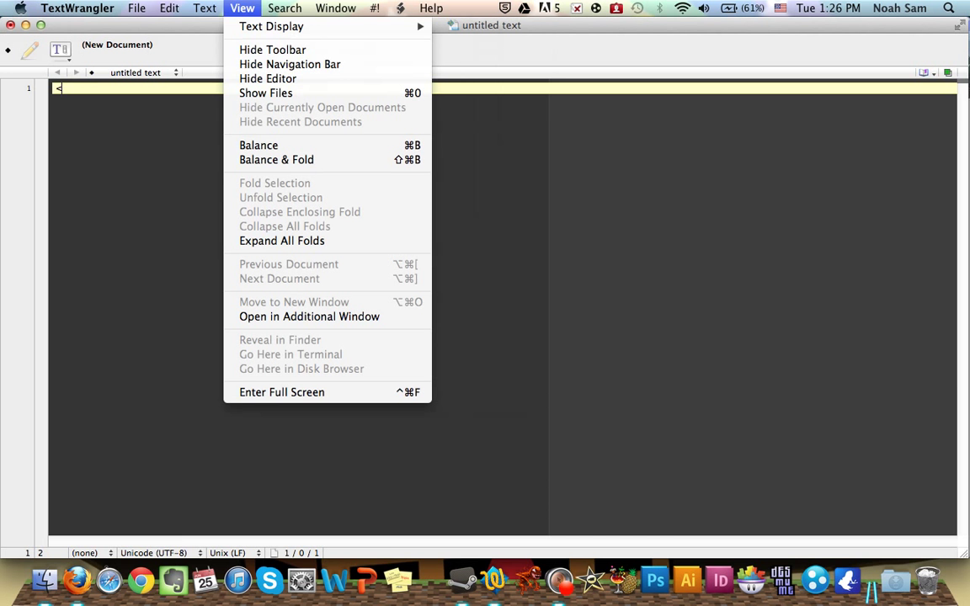
{"action": "left_click", "coordinate": [204, 8]}
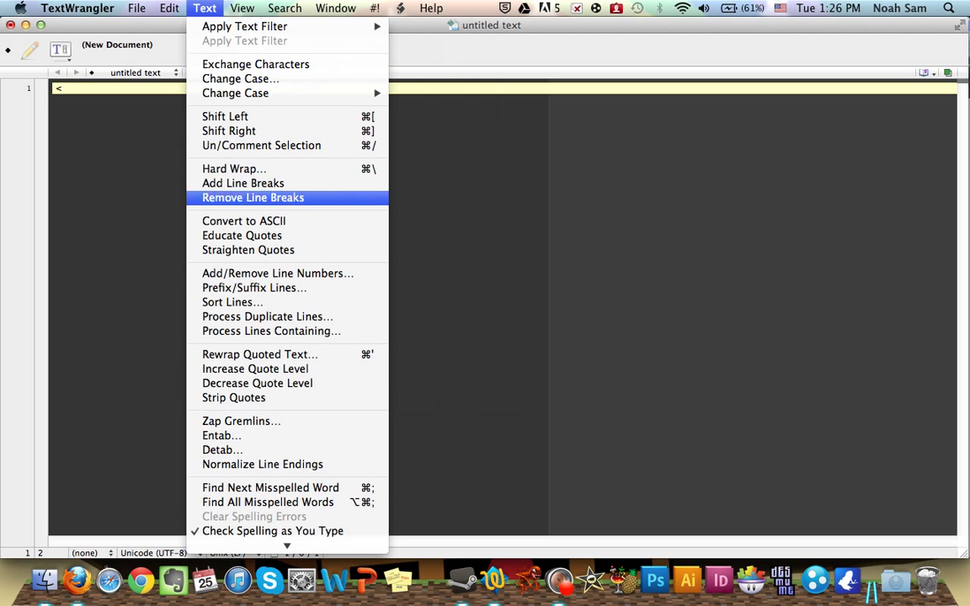
{"action": "left_click", "coordinate": [242, 8]}
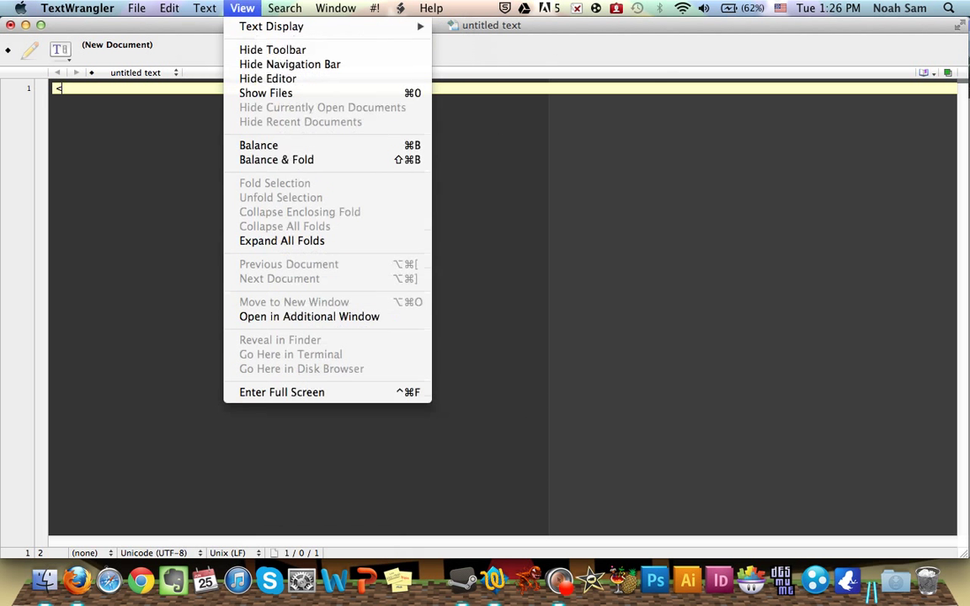
{"action": "left_click", "coordinate": [169, 8]}
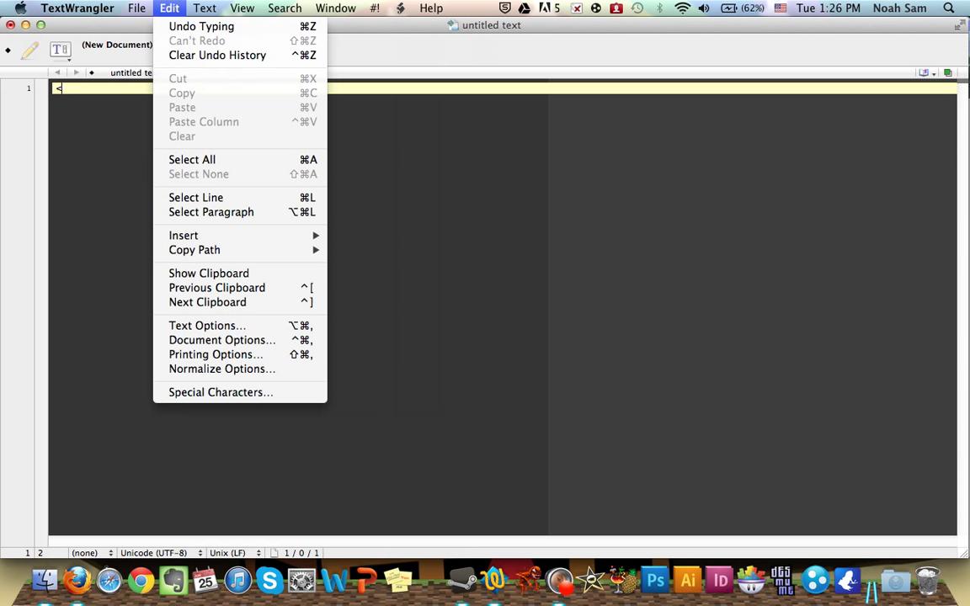
{"action": "left_click", "coordinate": [136, 7]}
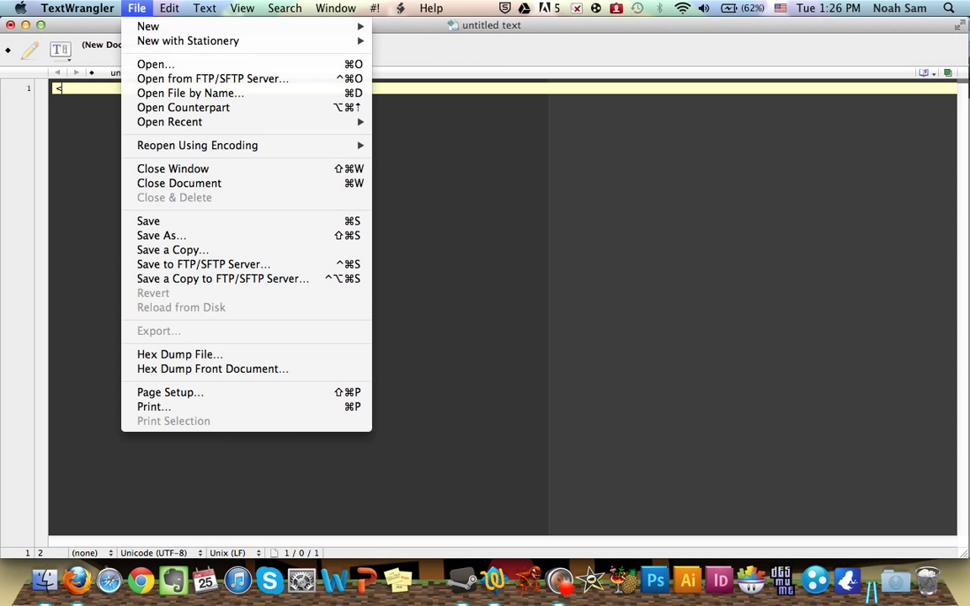
{"action": "left_click", "coordinate": [335, 7]}
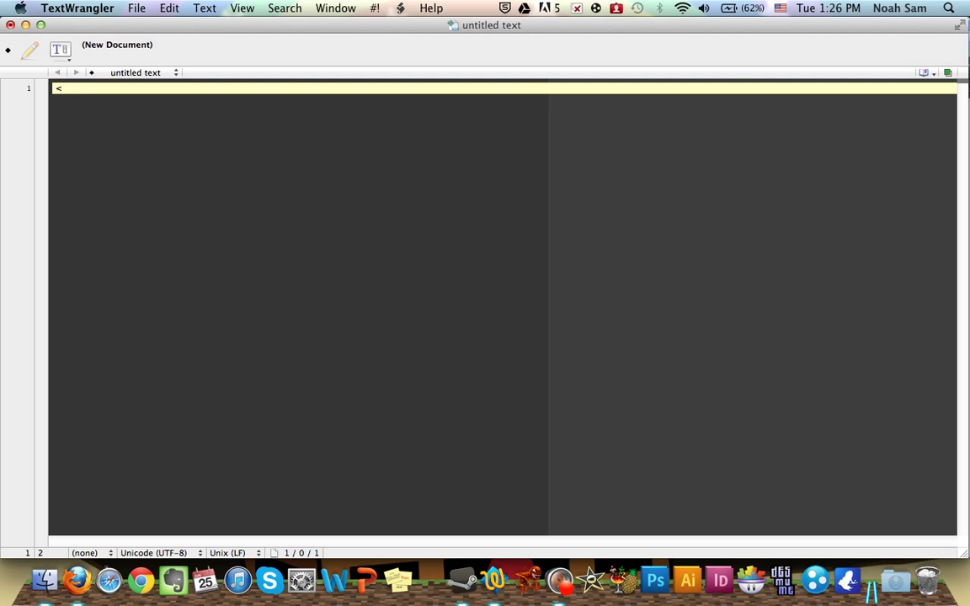
- Type the <html> opening tag and the </html> closing tag on separate lines
{"action": "type", "text": "html"}
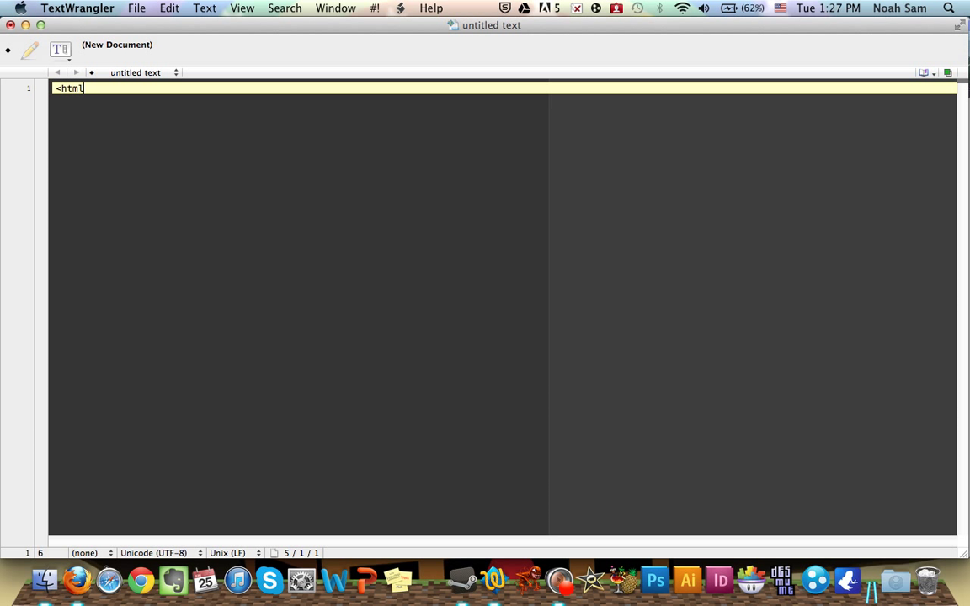
{"action": "type", "text": ">"}
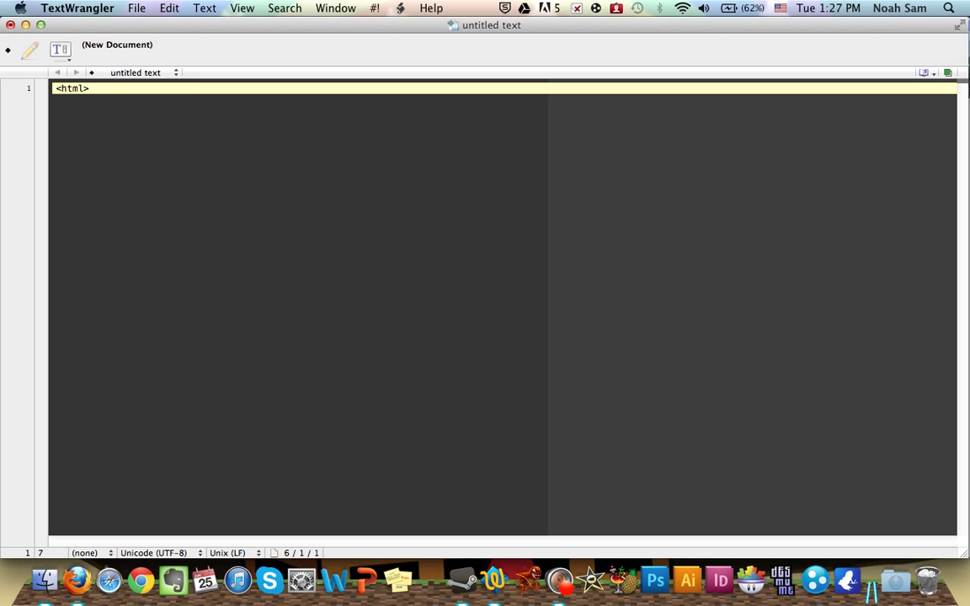
{"action": "key", "text": "Return"}
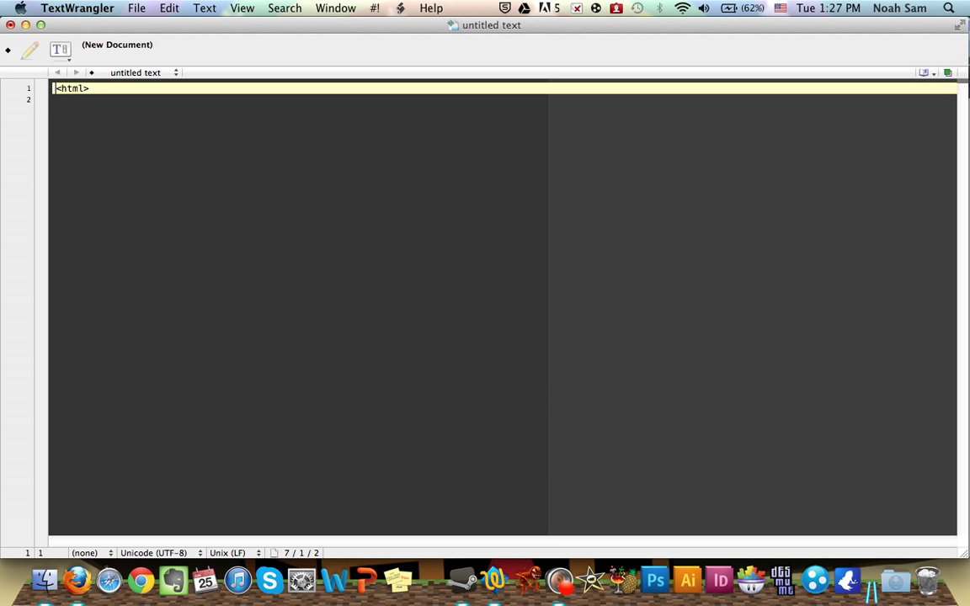
{"action": "key", "text": "Return"}
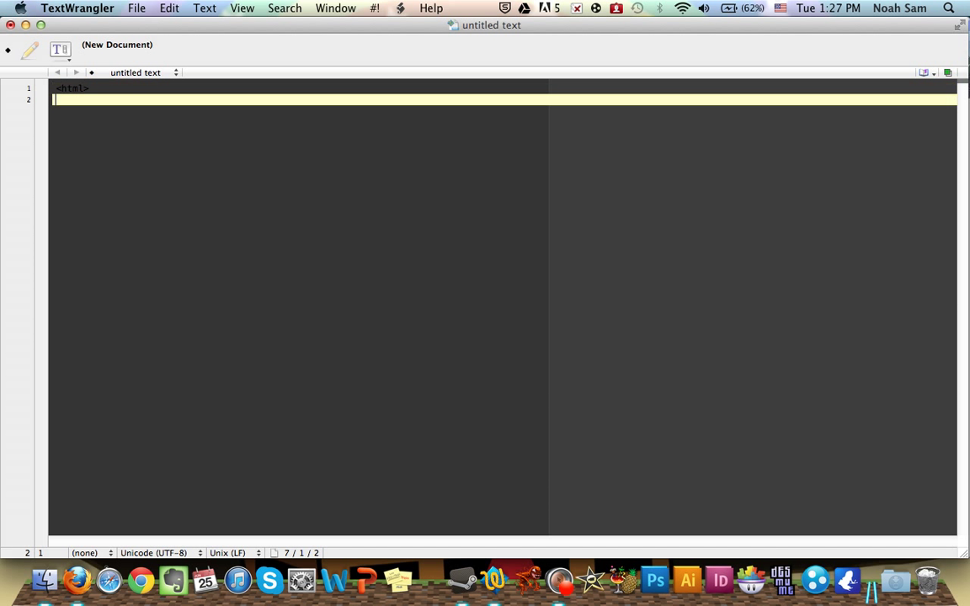
{"action": "type", "text": "<"}
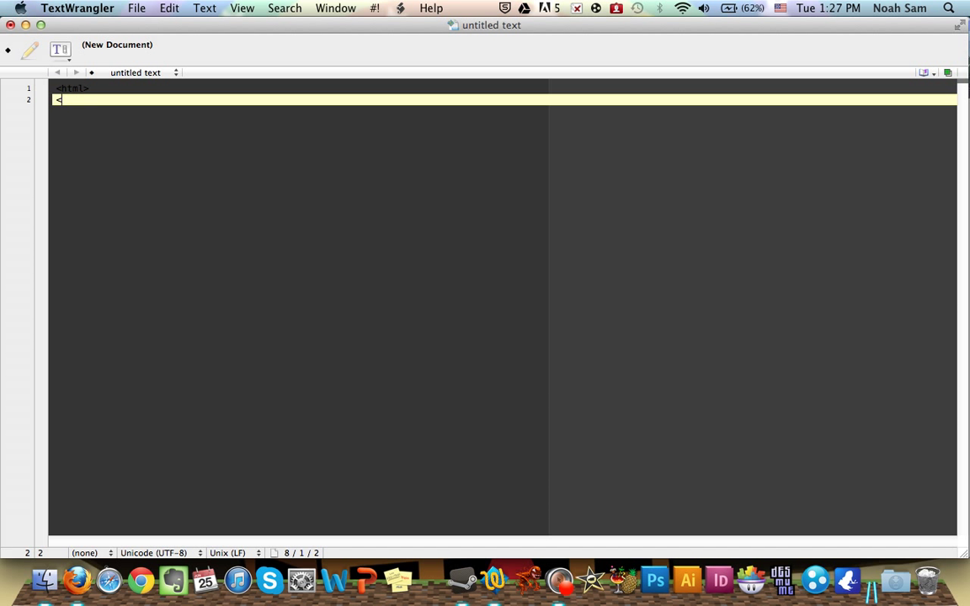
{"action": "type", "text": "/"}
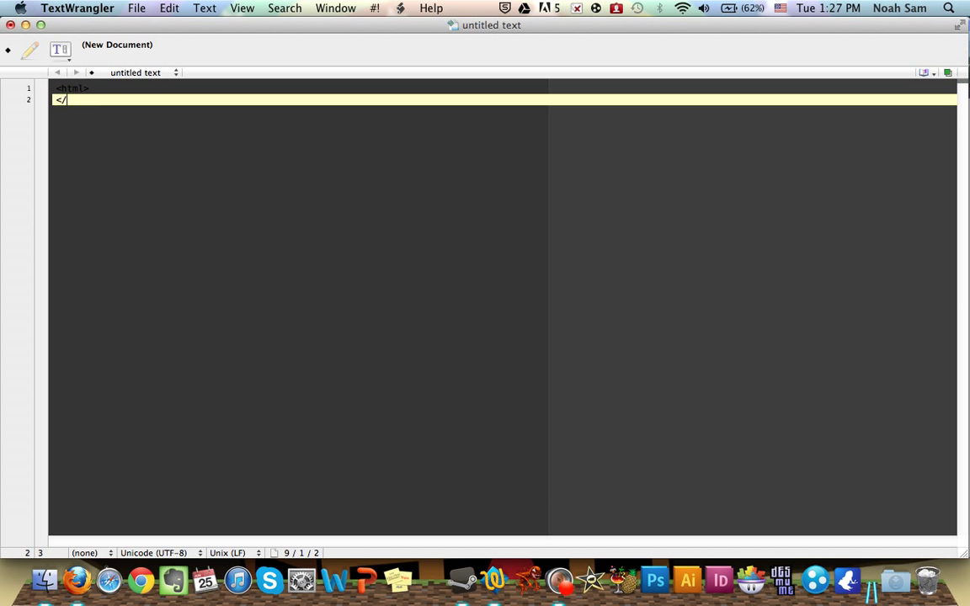
{"action": "type", "text": "html>"}
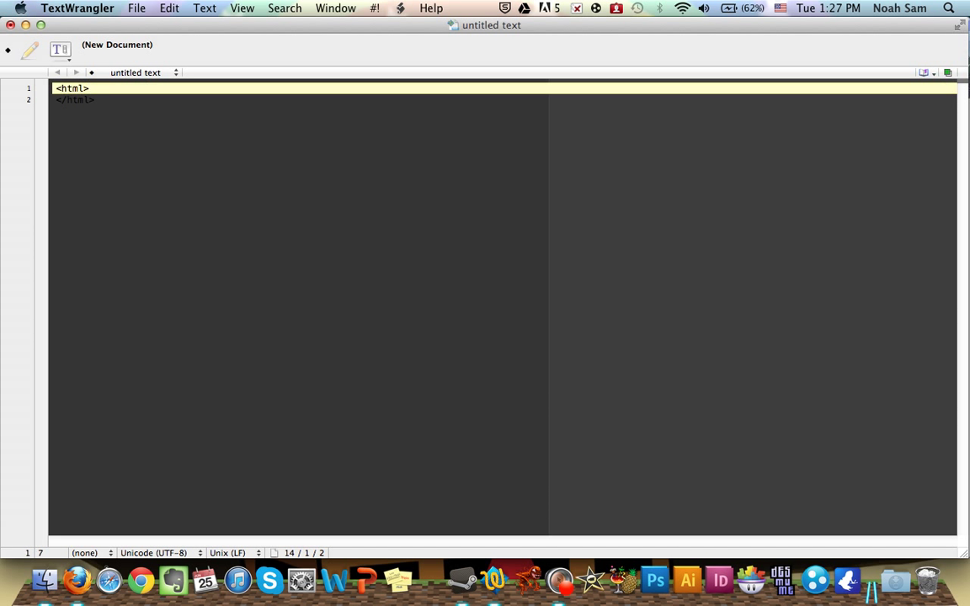
- Add blank lines between the html tags, remove stray '<' characters, and save
{"action": "key", "text": "return"}
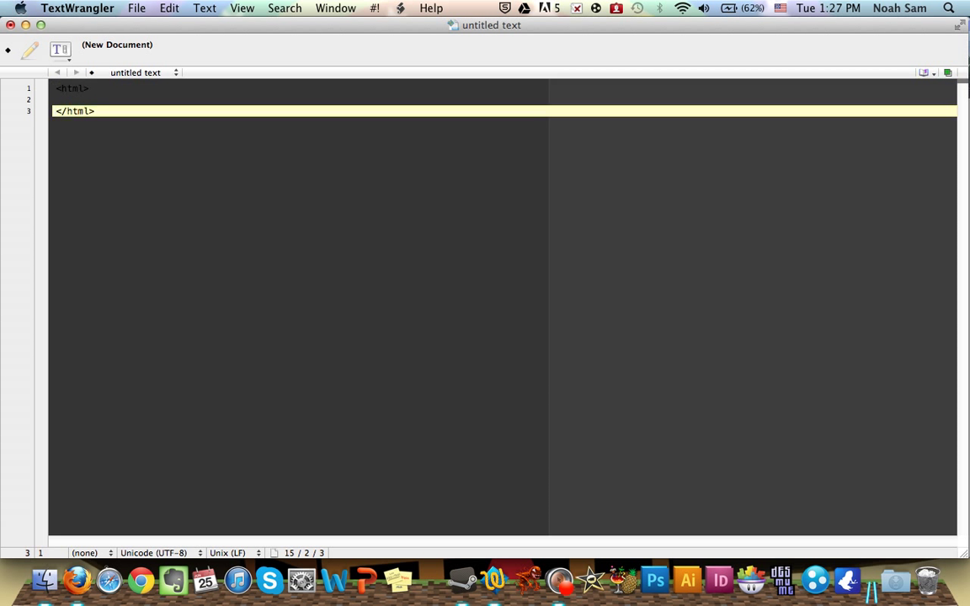
{"action": "key", "text": "return"}
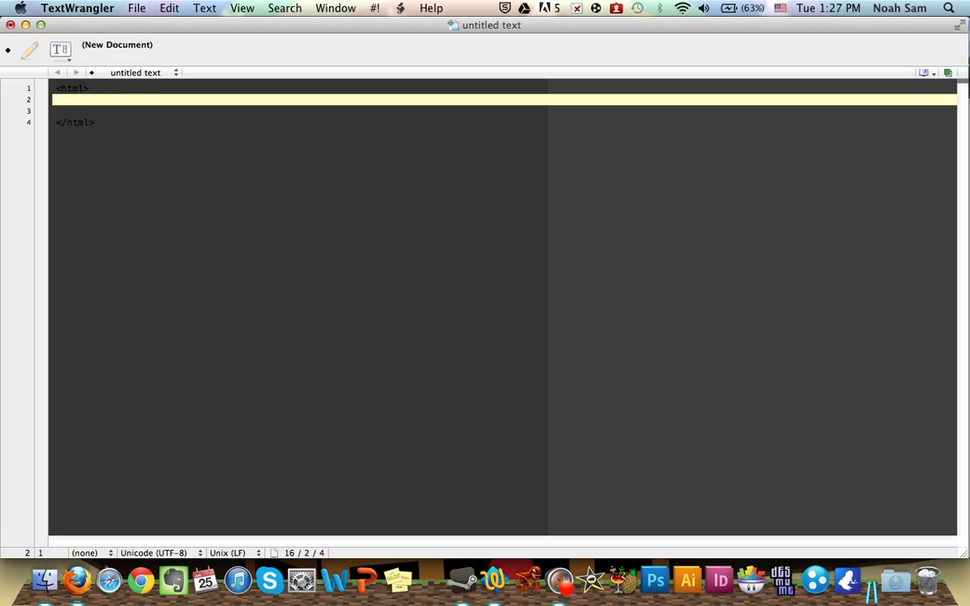
{"action": "type", "text": "<"}
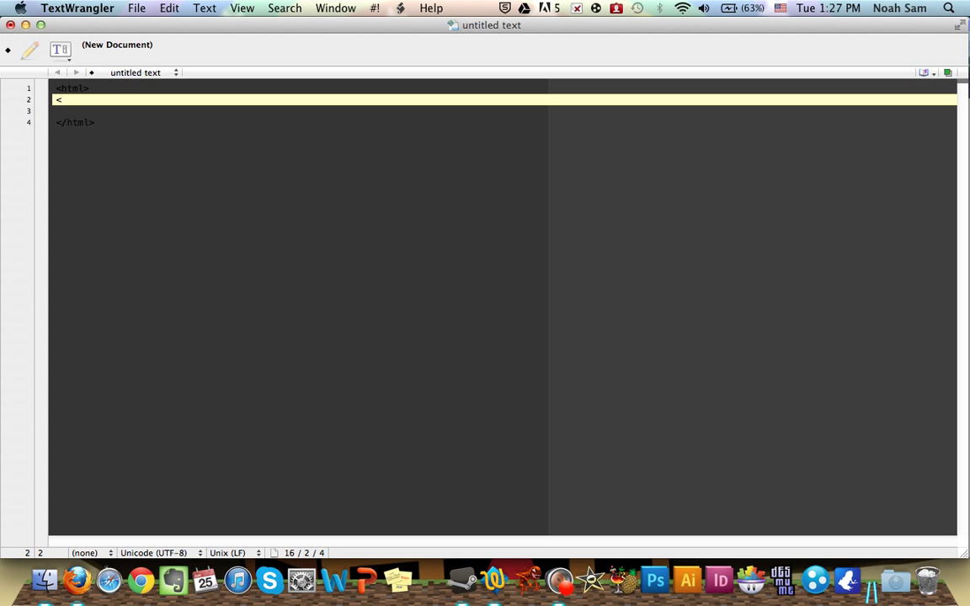
{"action": "type", "text": "<"}
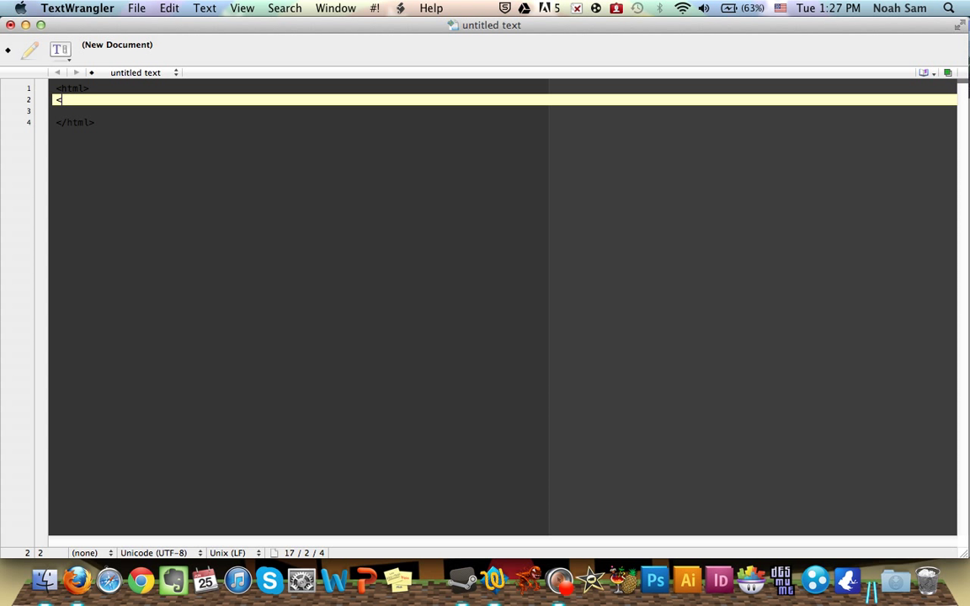
{"action": "key", "text": "backspace"}
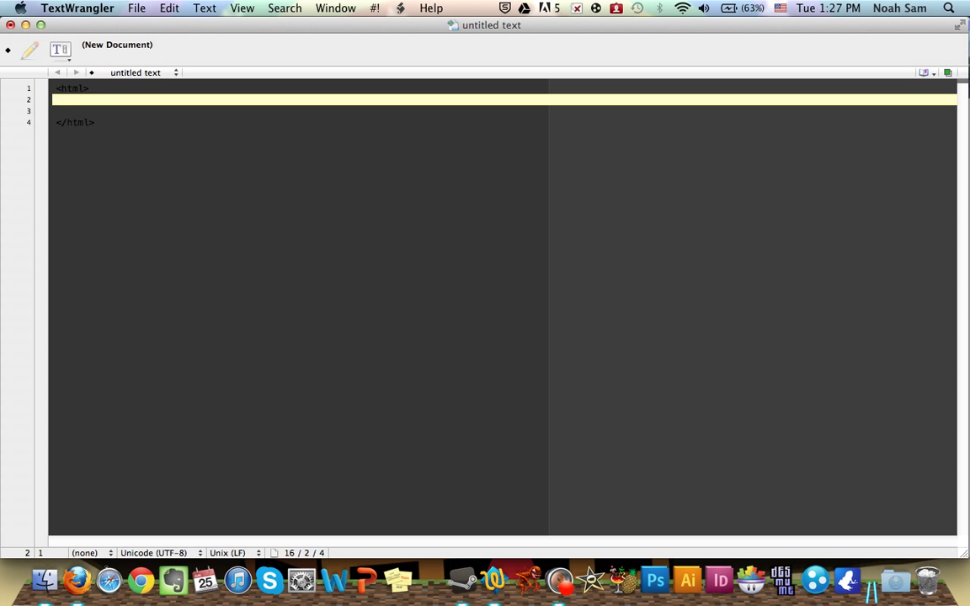
{"action": "key", "text": "cmd+s"}
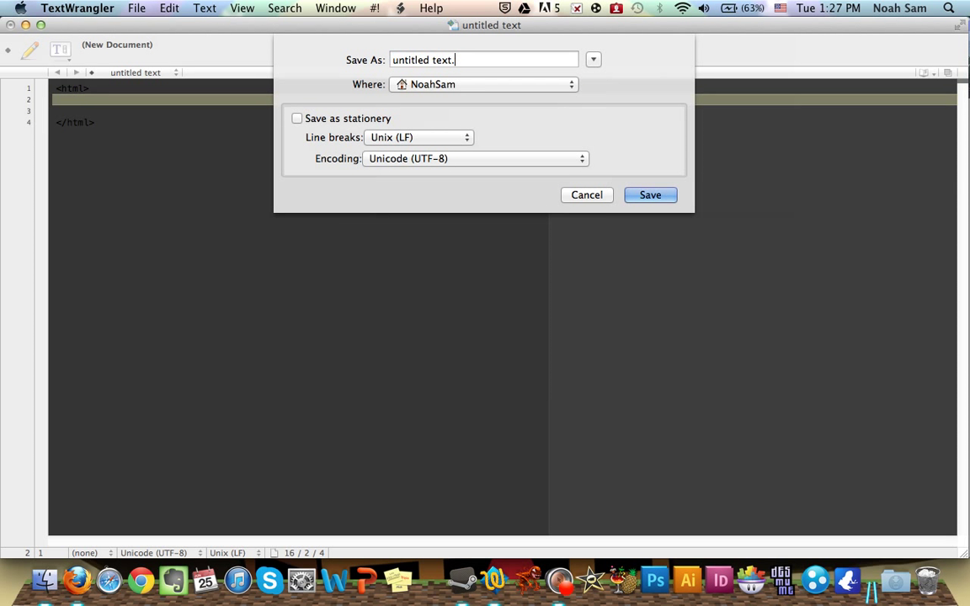
- Save the document as My project.html, enabling HTML syntax coloring
{"action": "type", "text": "html"}
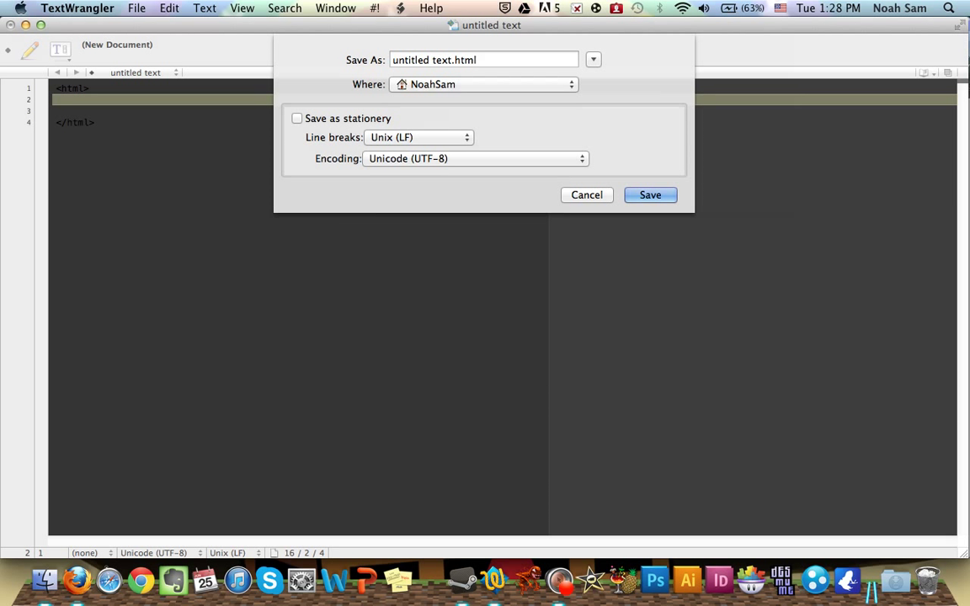
{"action": "double_click", "coordinate": [421, 60]}
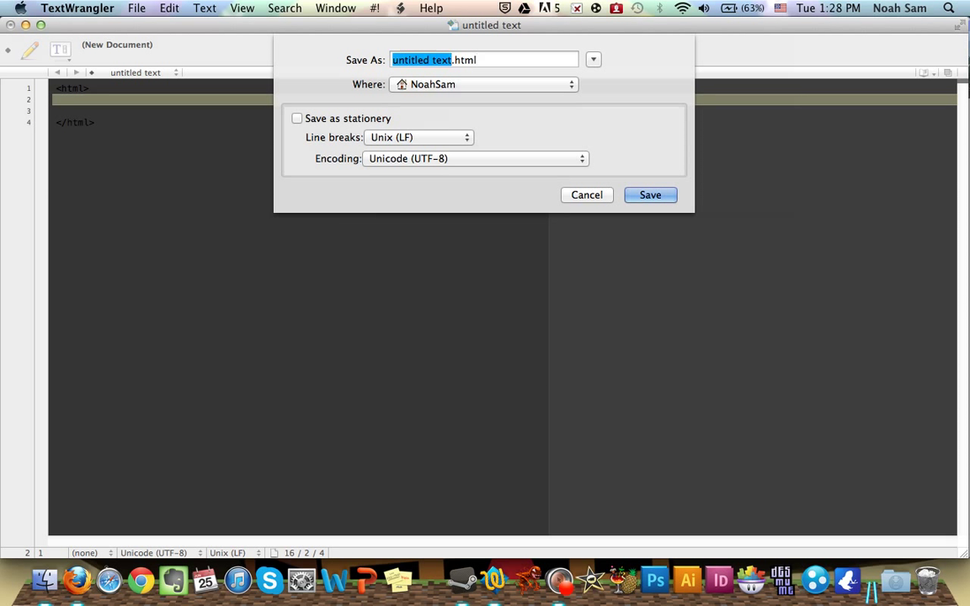
{"action": "type", "text": "My pro.html"}
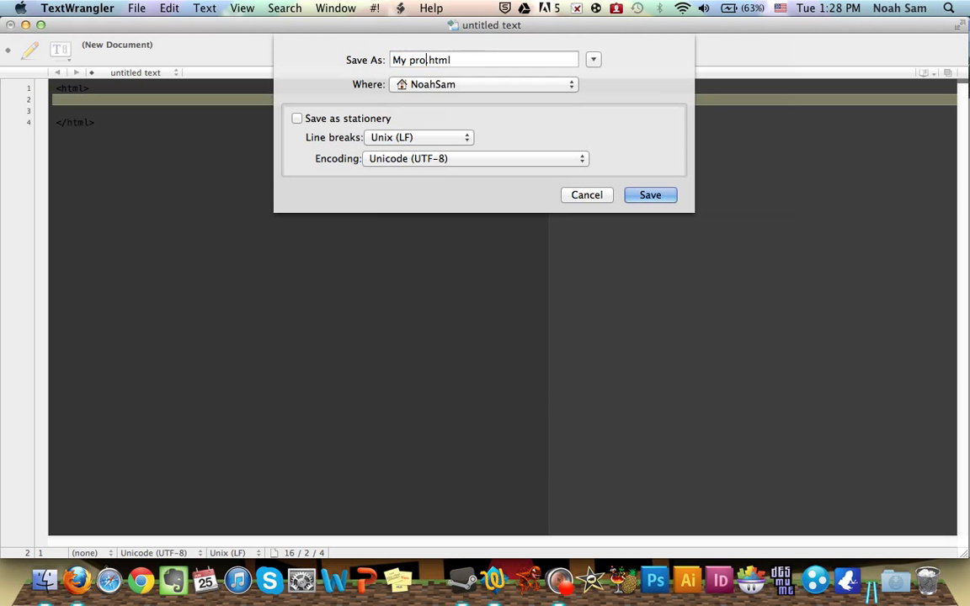
{"action": "left_click", "coordinate": [650, 195]}
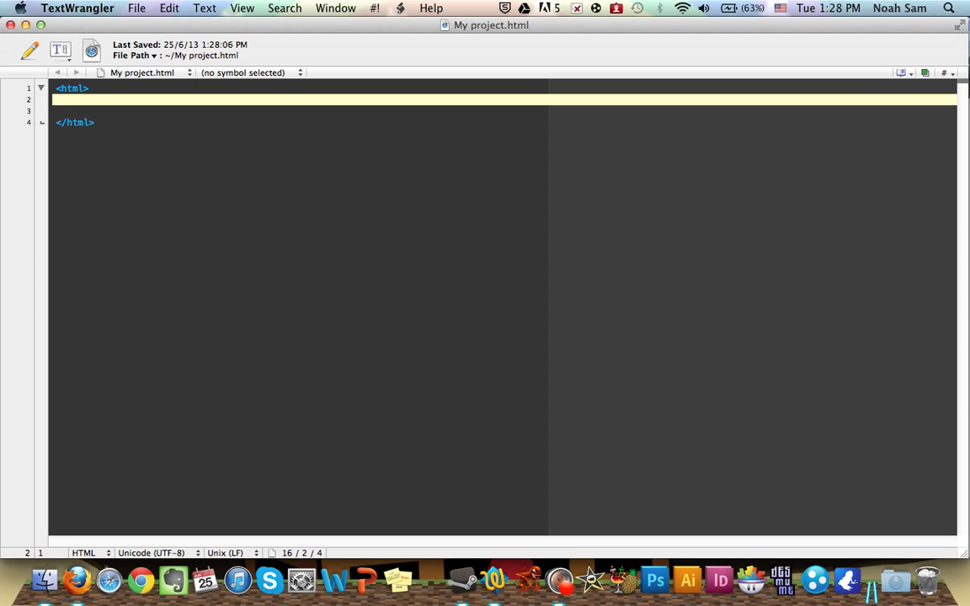
- Add indented <head> and </head> tags inside the html element
{"action": "left_click", "coordinate": [95, 122]}
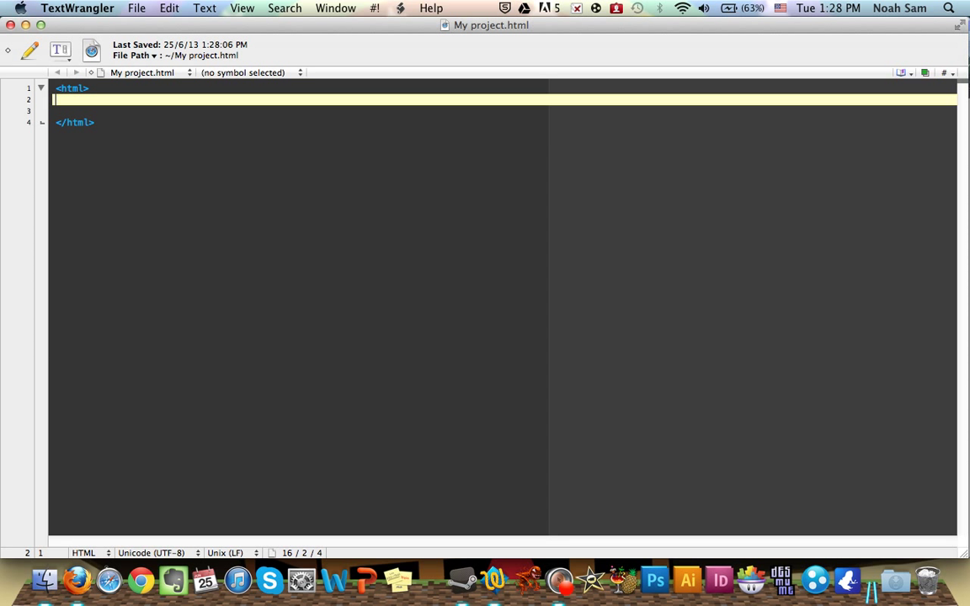
{"action": "type", "text": "<"}
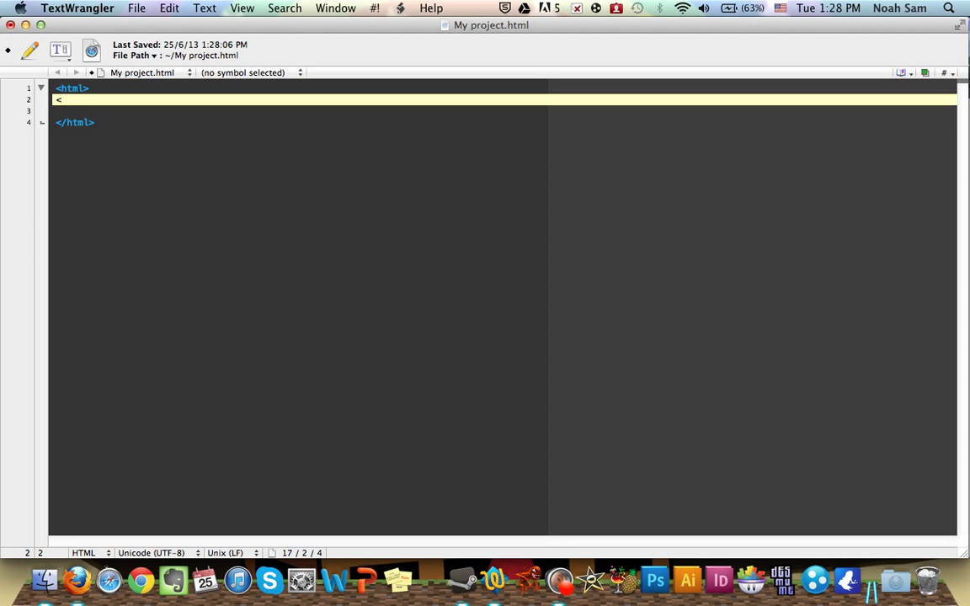
{"action": "type", "text": "head>"}
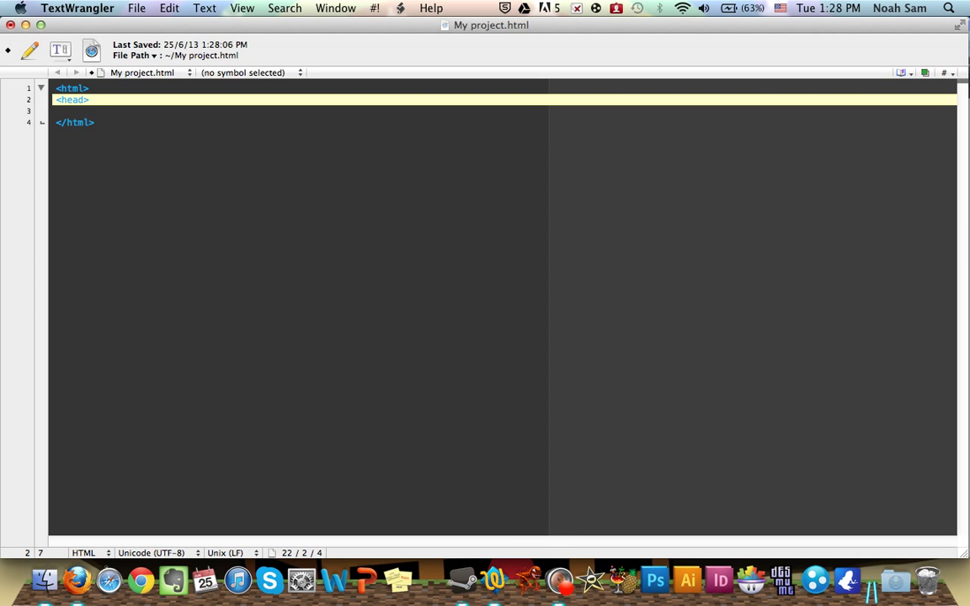
{"action": "left_click", "coordinate": [89, 100]}
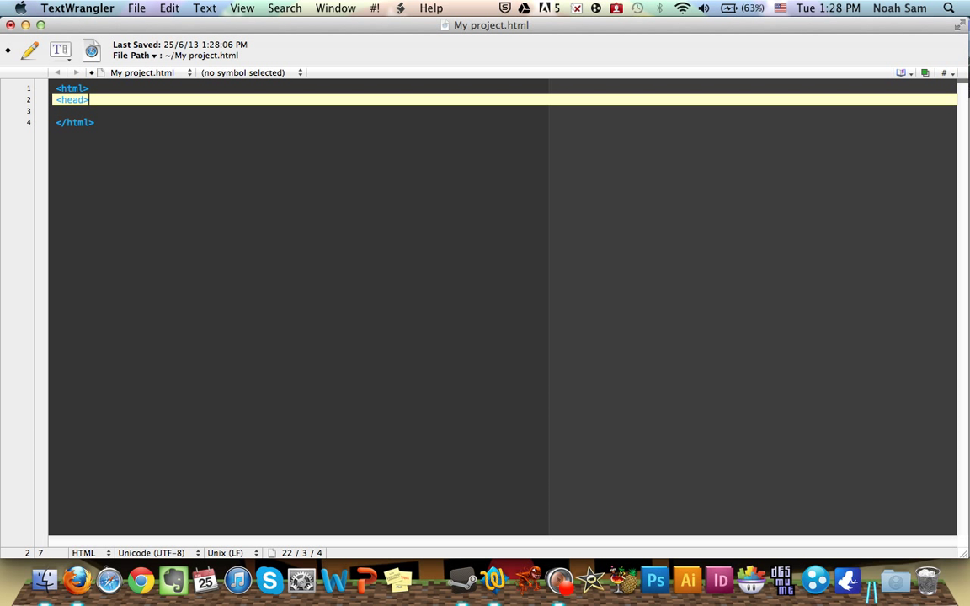
{"action": "key", "text": "Home"}
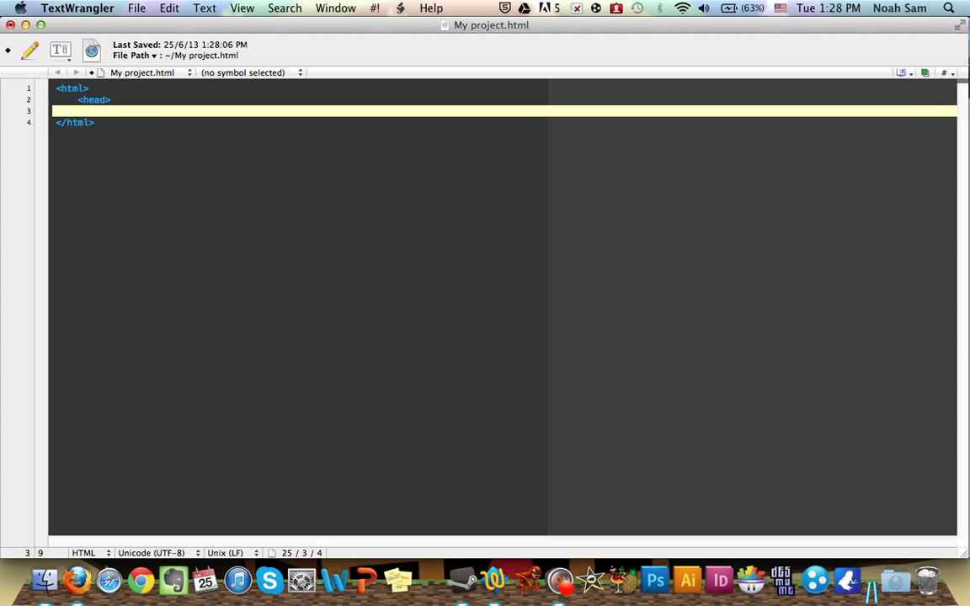
{"action": "type", "text": "</"}
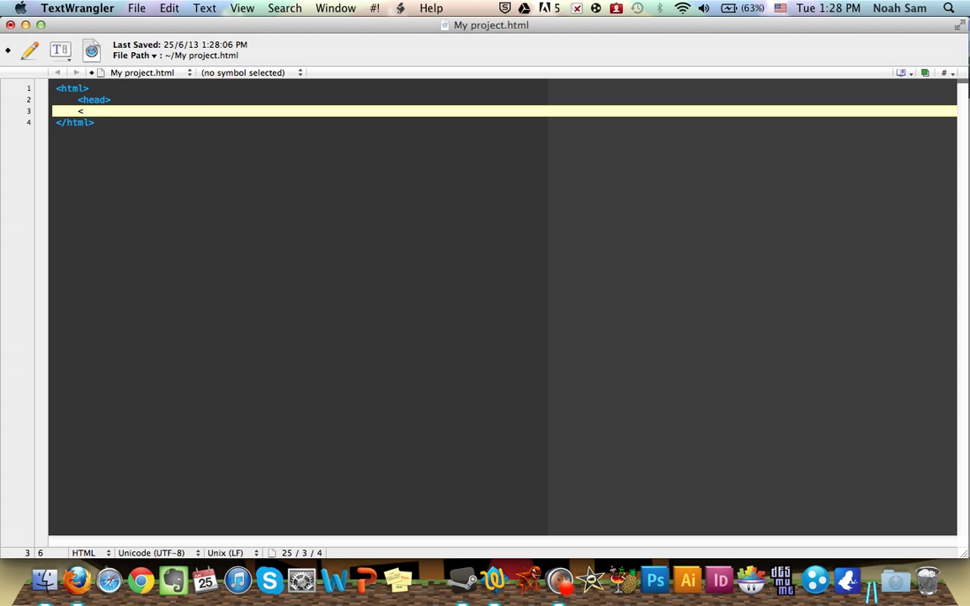
{"action": "type", "text": "/head>"}
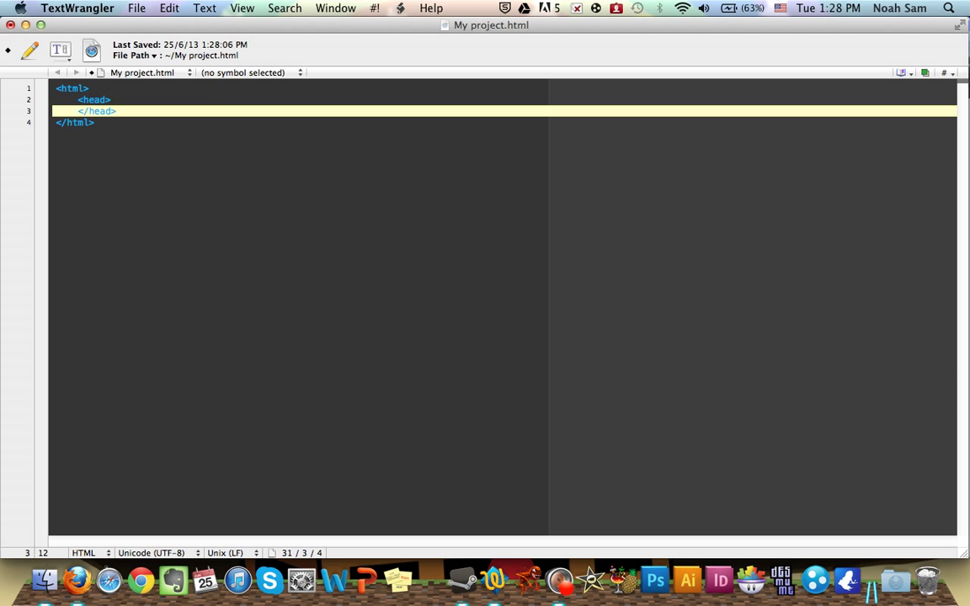
{"action": "key", "text": "return"}
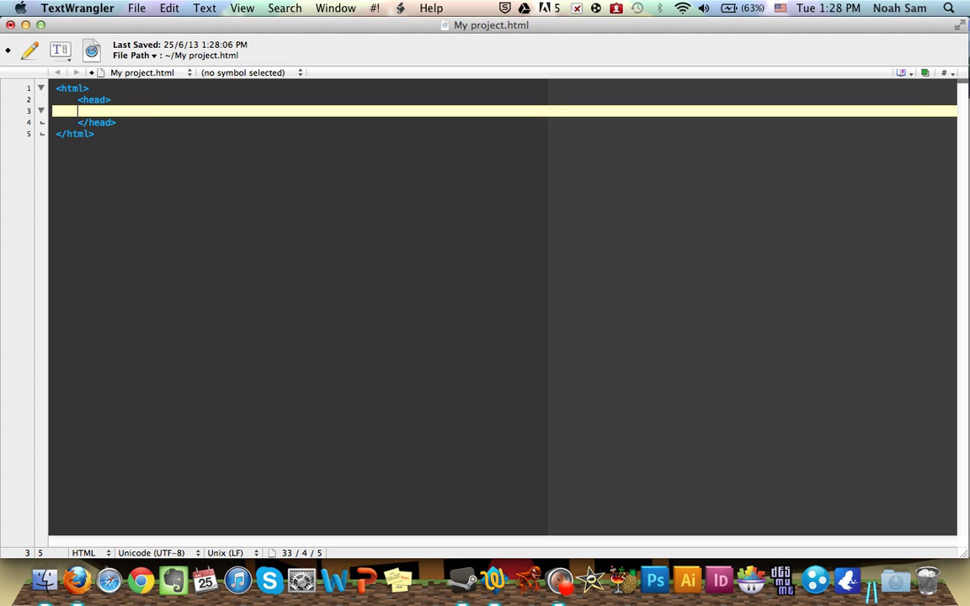
- Add a title element inside the head reading 'TeegooglyCoffeeMeat'
{"action": "type", "text": "<"}
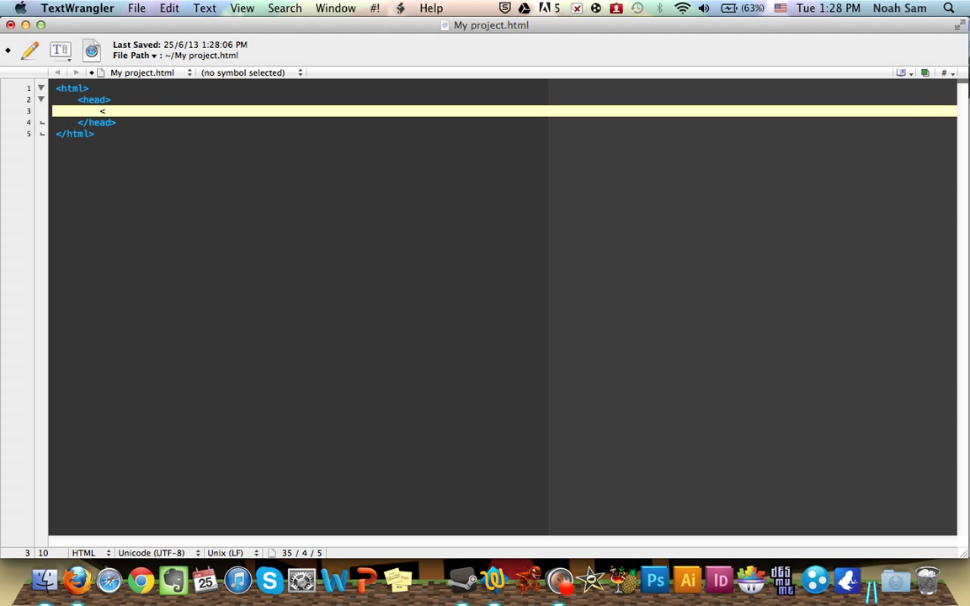
{"action": "type", "text": "title>"}
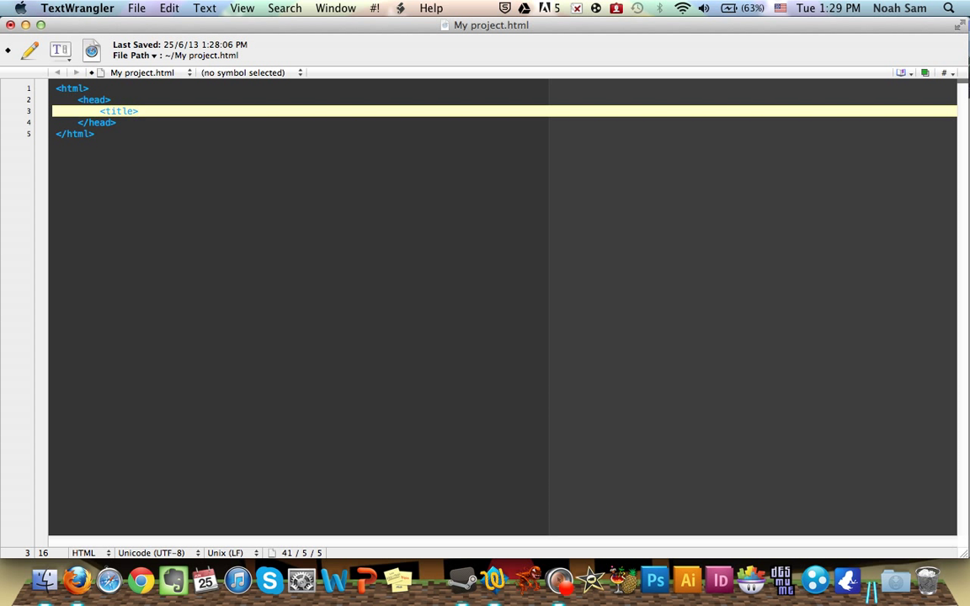
{"action": "type", "text": "</"}
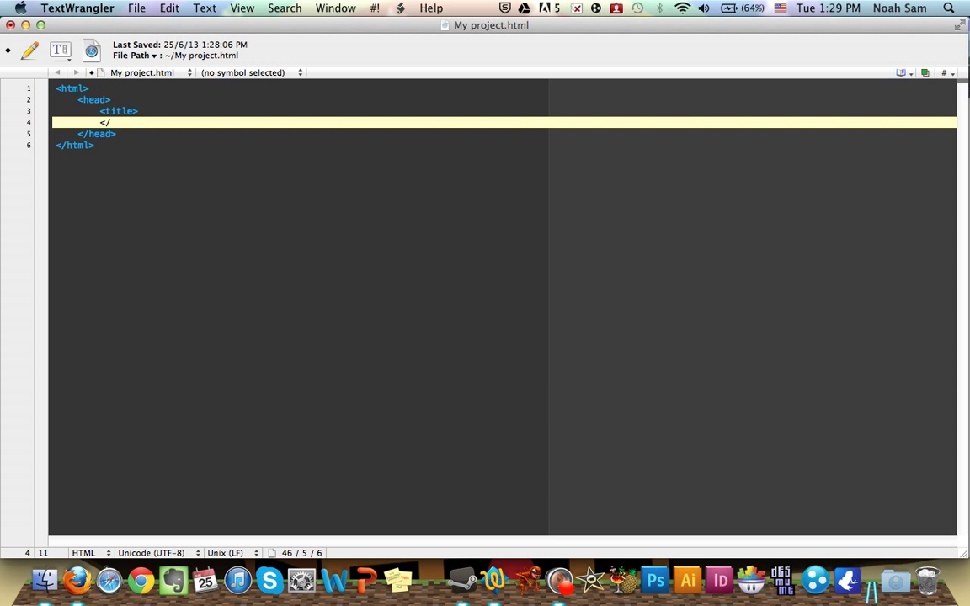
{"action": "type", "text": "til"}
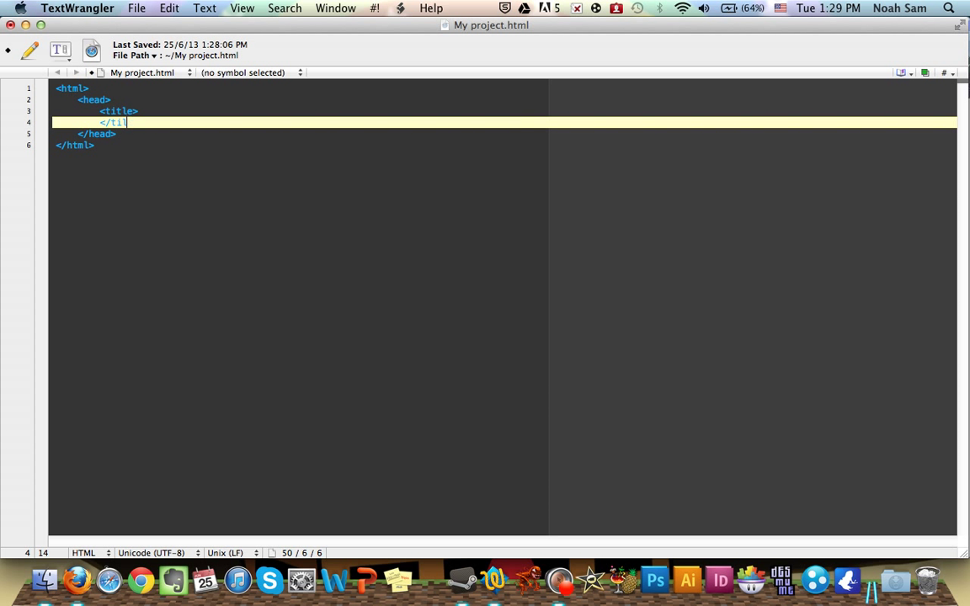
{"action": "type", "text": "tle>"}
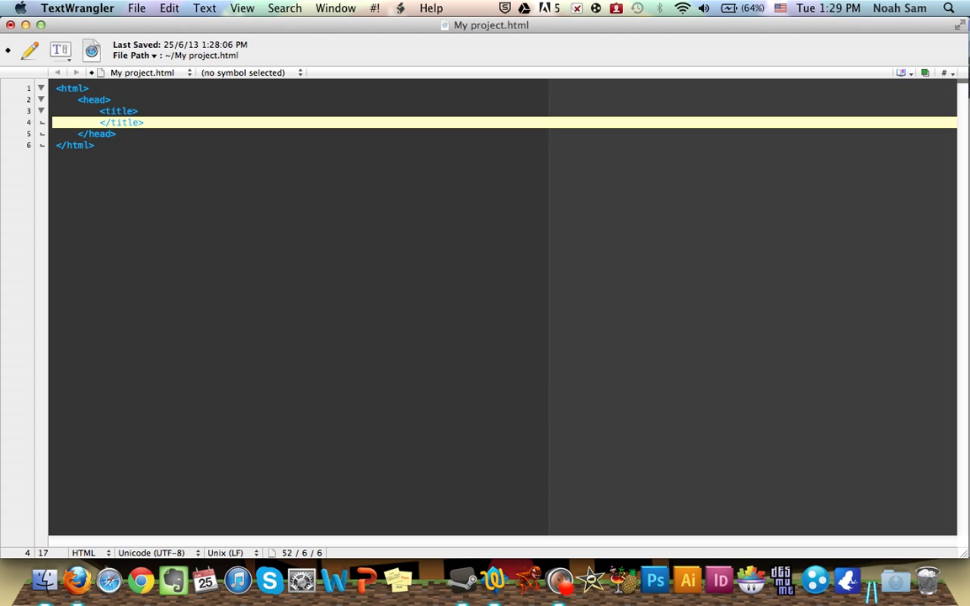
{"action": "type", "text": "Tee"}
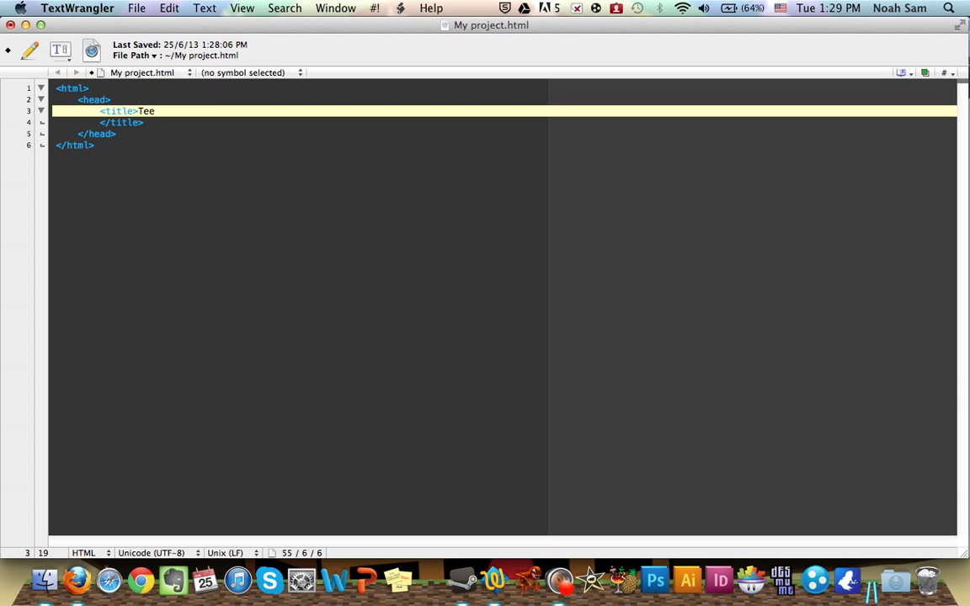
{"action": "type", "text": "googly"}
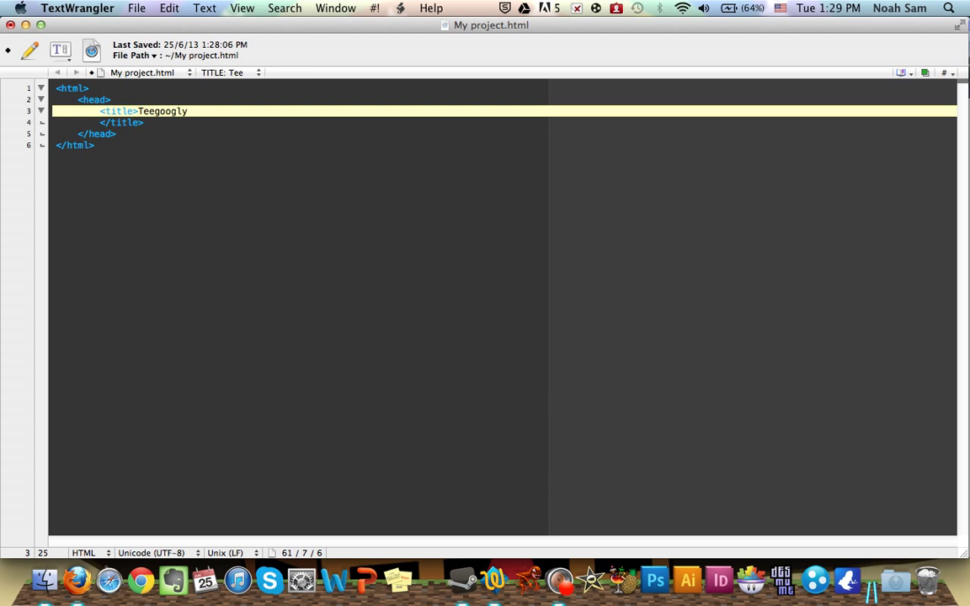
{"action": "type", "text": "Coffee"}
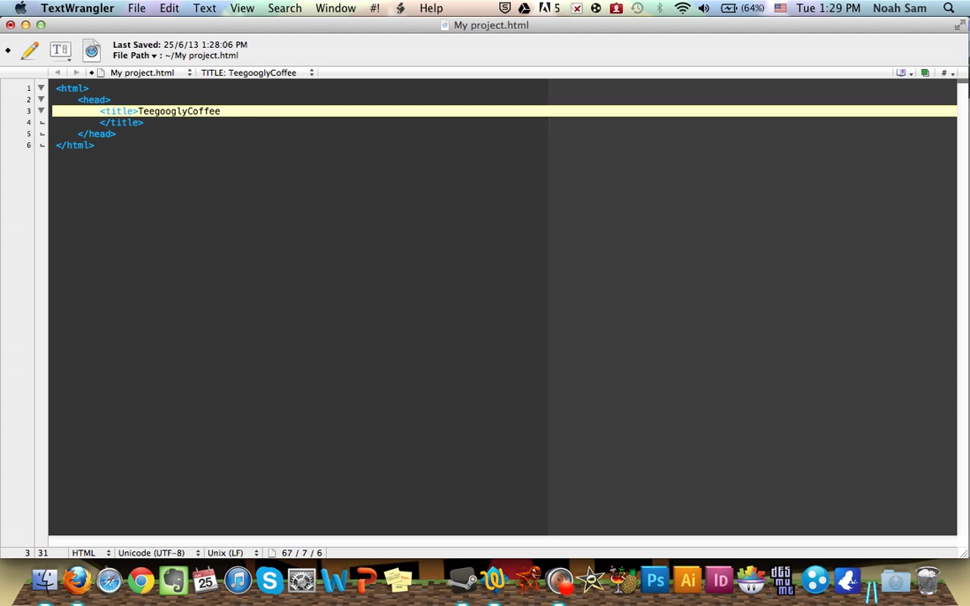
{"action": "type", "text": "m"}
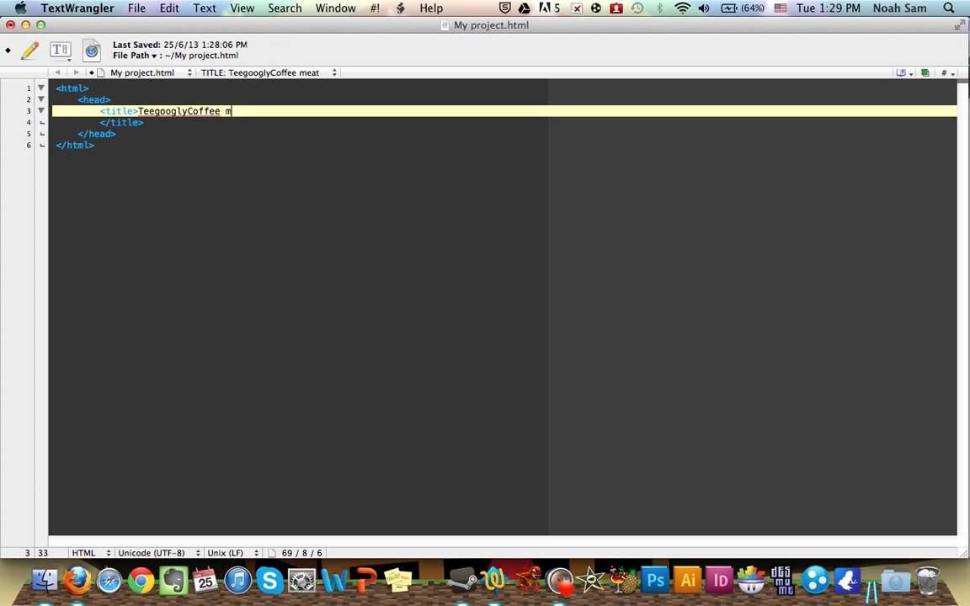
{"action": "type", "text": "Meat"}
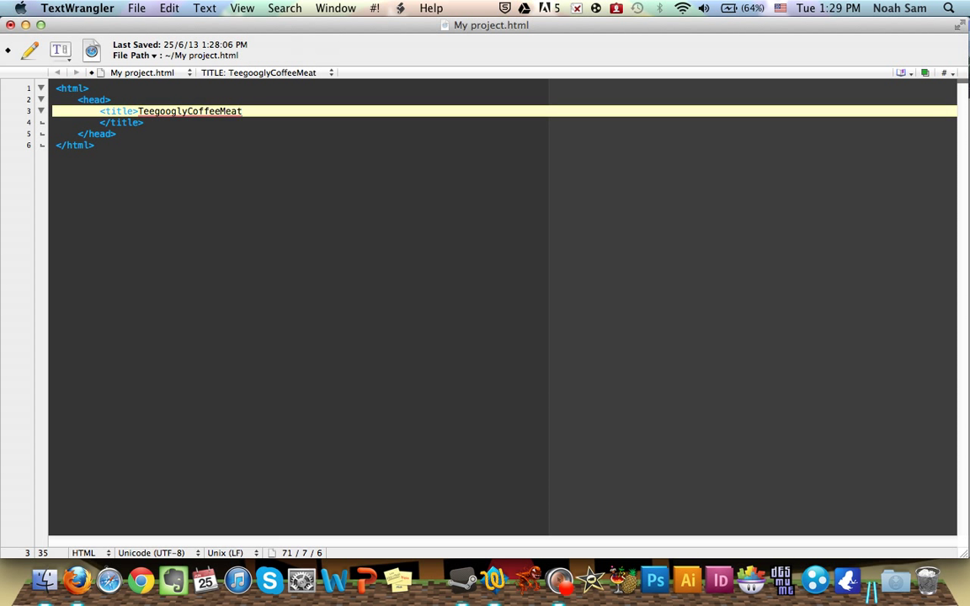
- Add <body> and </body> tags below the head with an empty line between
{"action": "left_click", "coordinate": [116, 134]}
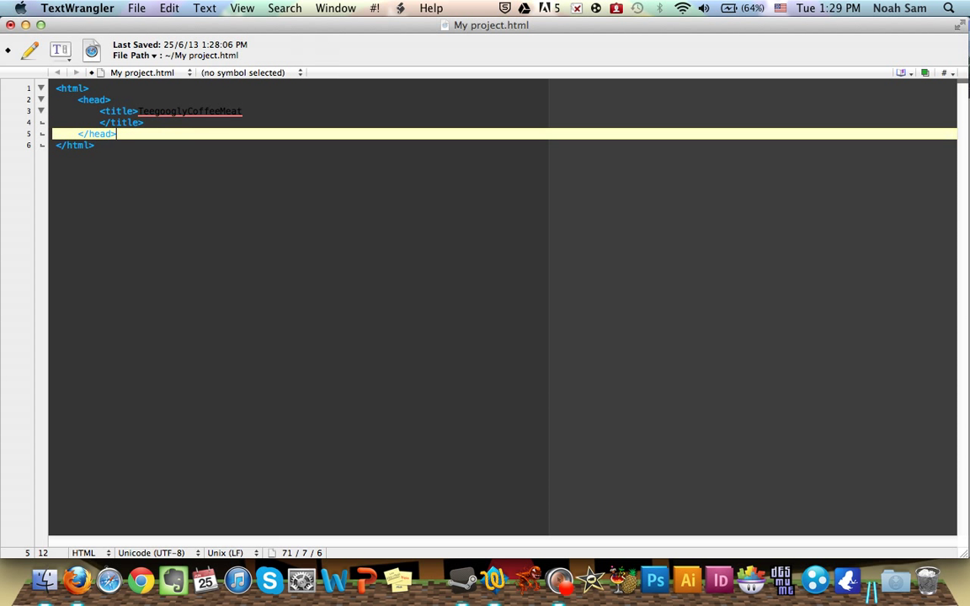
{"action": "key", "text": "Return"}
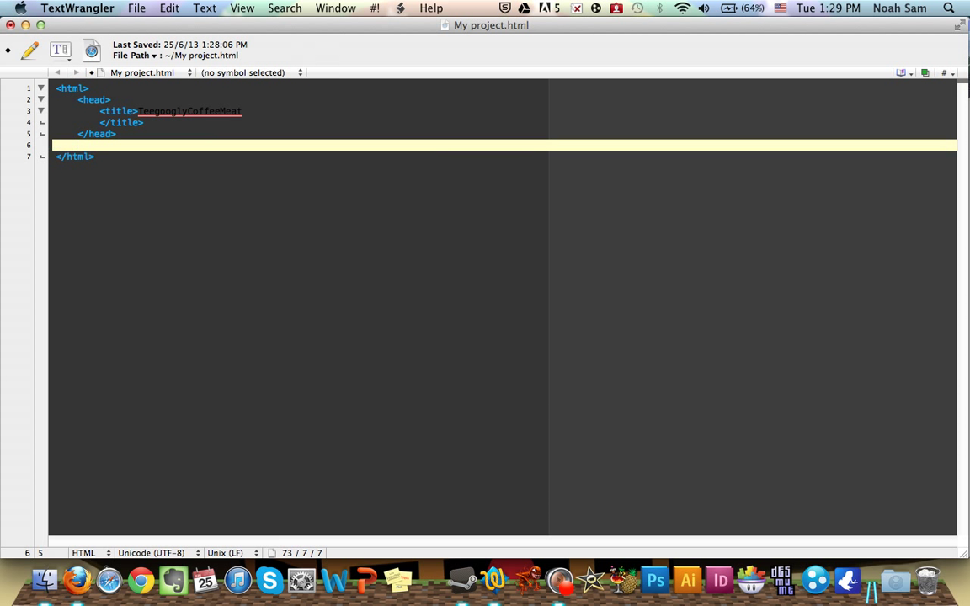
{"action": "key", "text": "Return"}
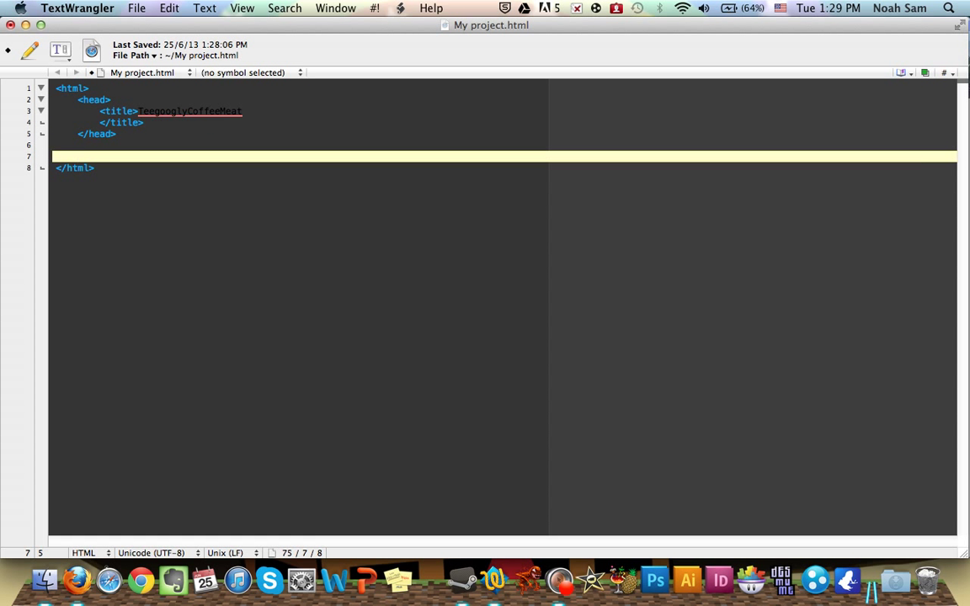
{"action": "type", "text": "<body"}
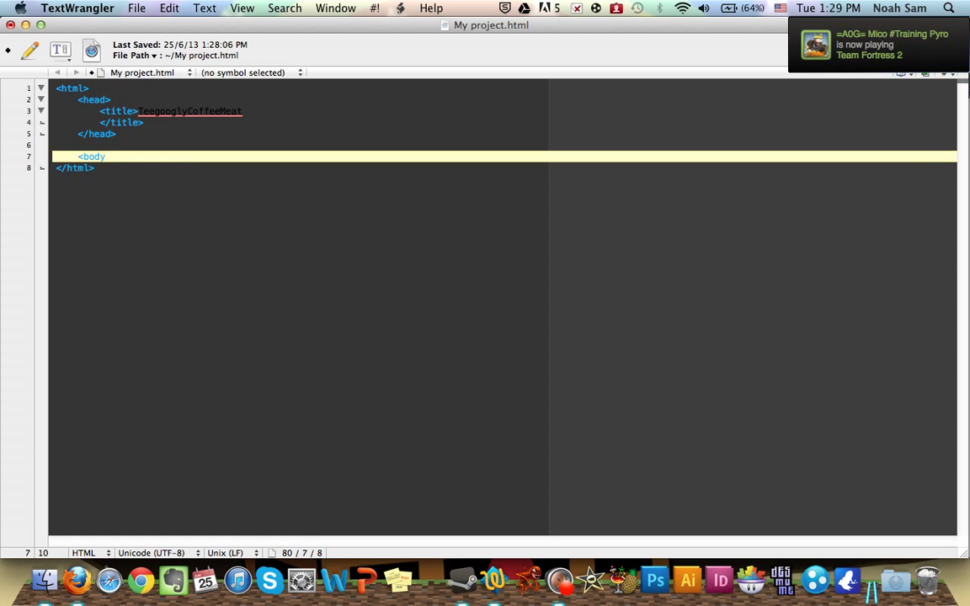
{"action": "key", "text": "Return"}
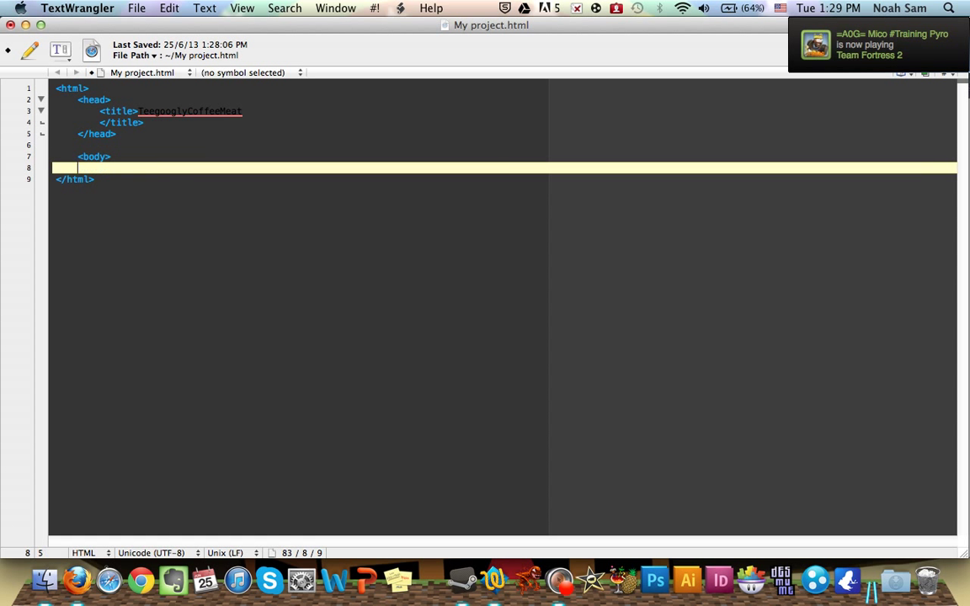
{"action": "type", "text": "</body"}
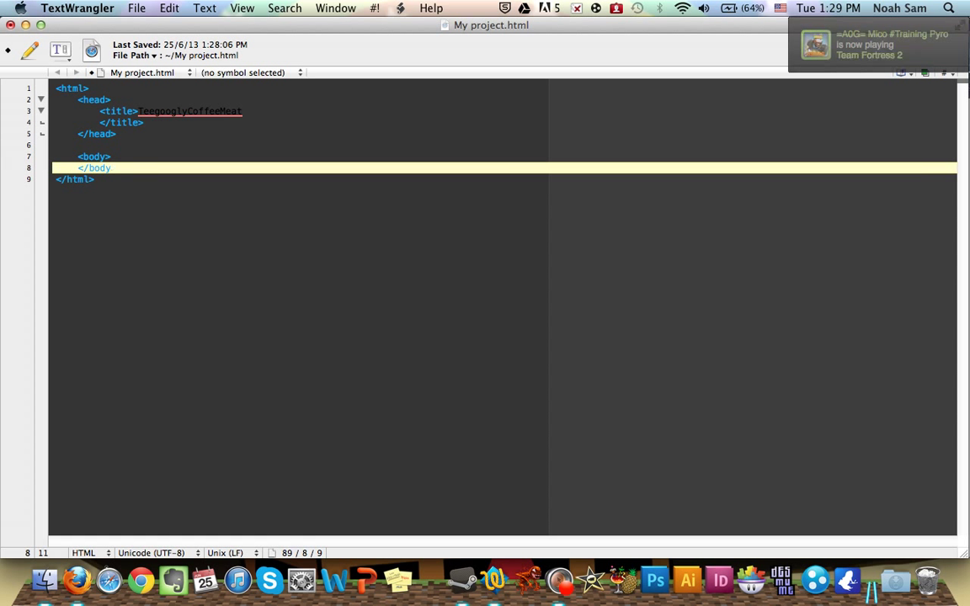
{"action": "left_click", "coordinate": [118, 156]}
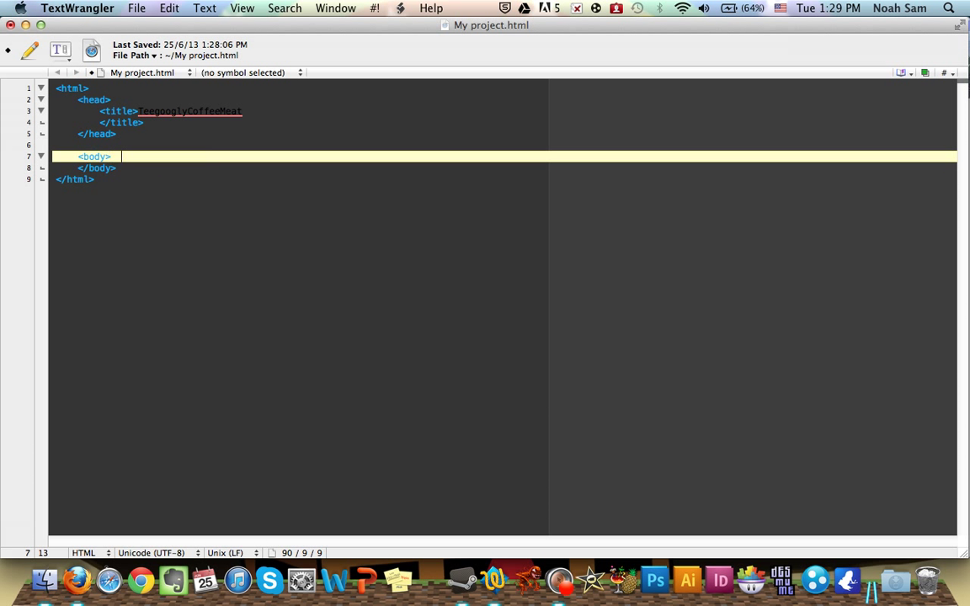
{"action": "key", "text": "Return"}
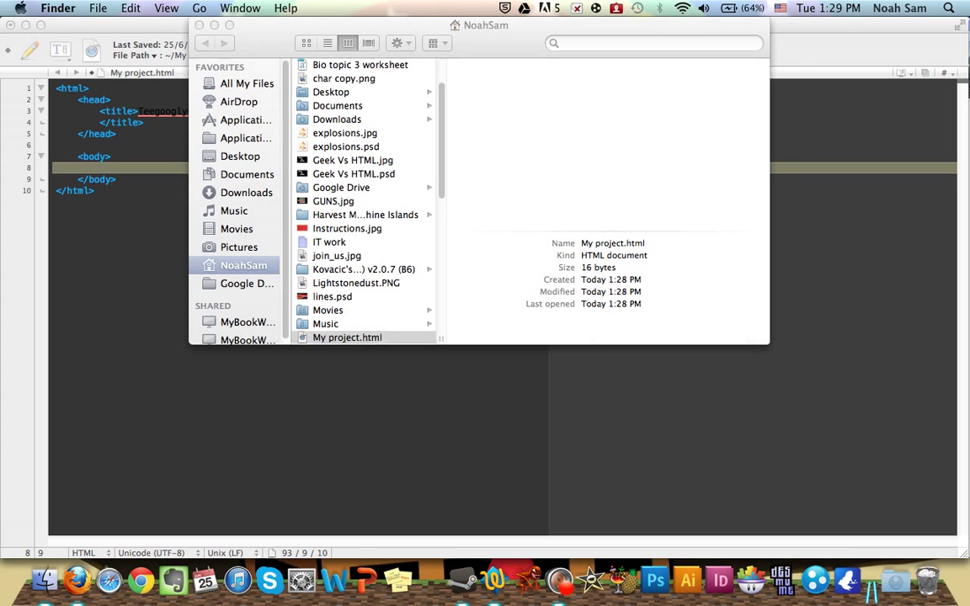
{"action": "left_click", "coordinate": [347, 337]}
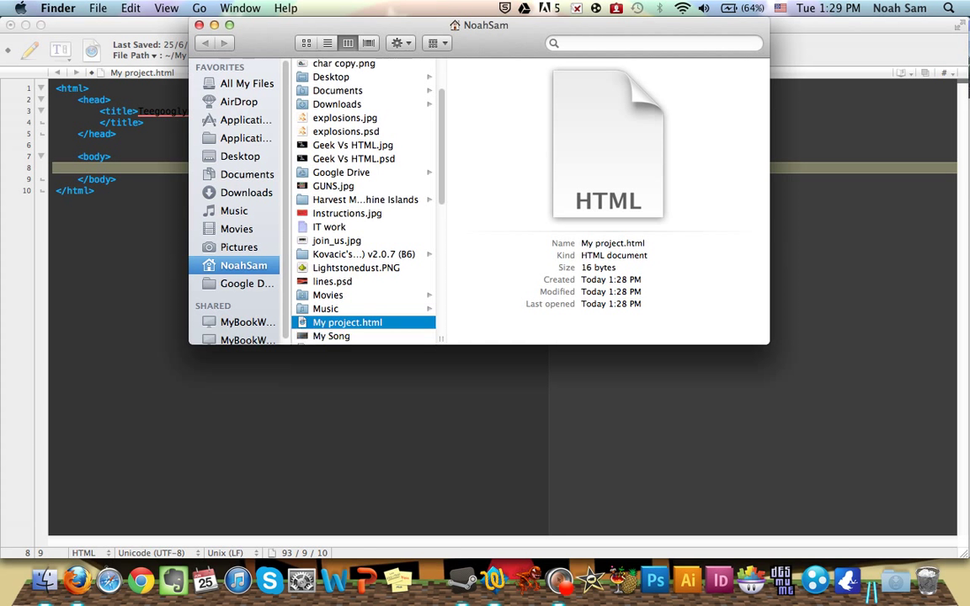
{"action": "scroll", "scroll_direction": "down", "scroll_amount": 3}
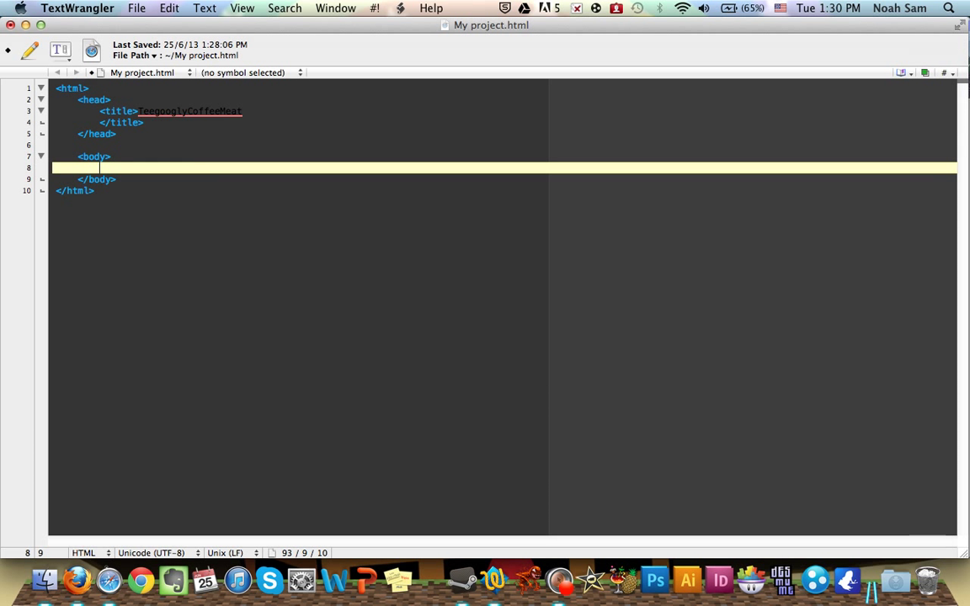
- Add a <p> paragraph to the body containing 'Teegooglycoffee meat'
{"action": "type", "text": "<"}
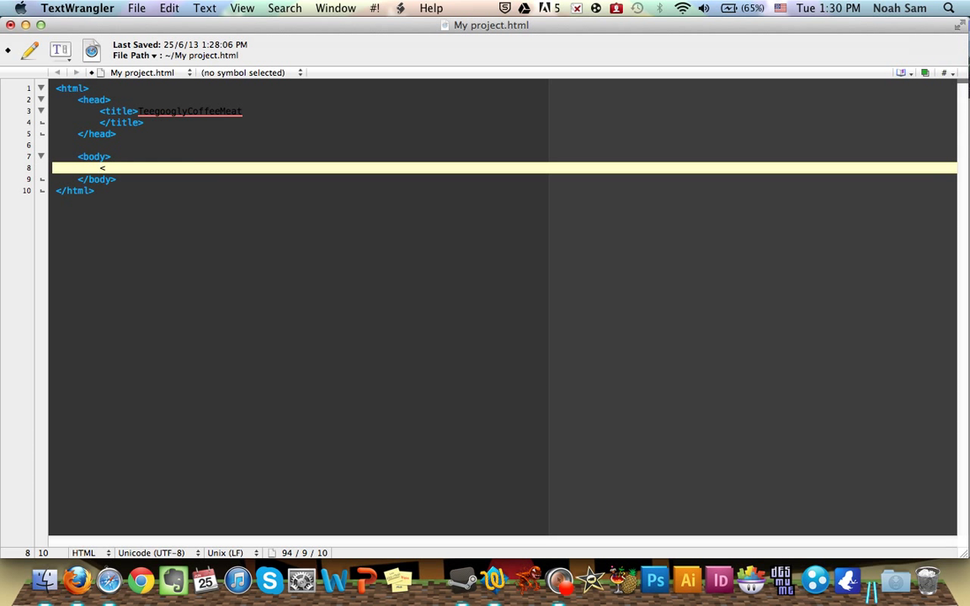
{"action": "type", "text": "p>"}
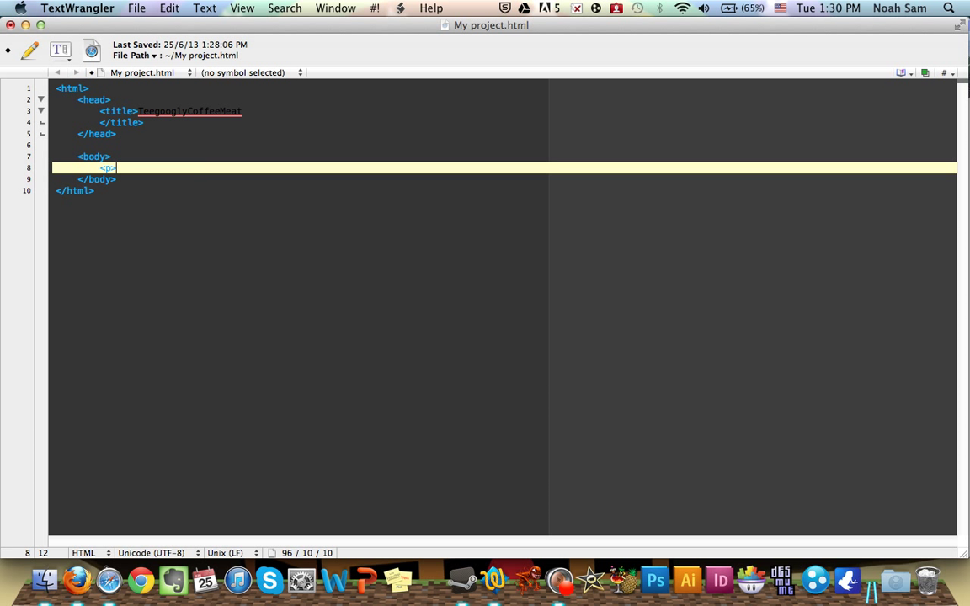
{"action": "type", "text": "<"}
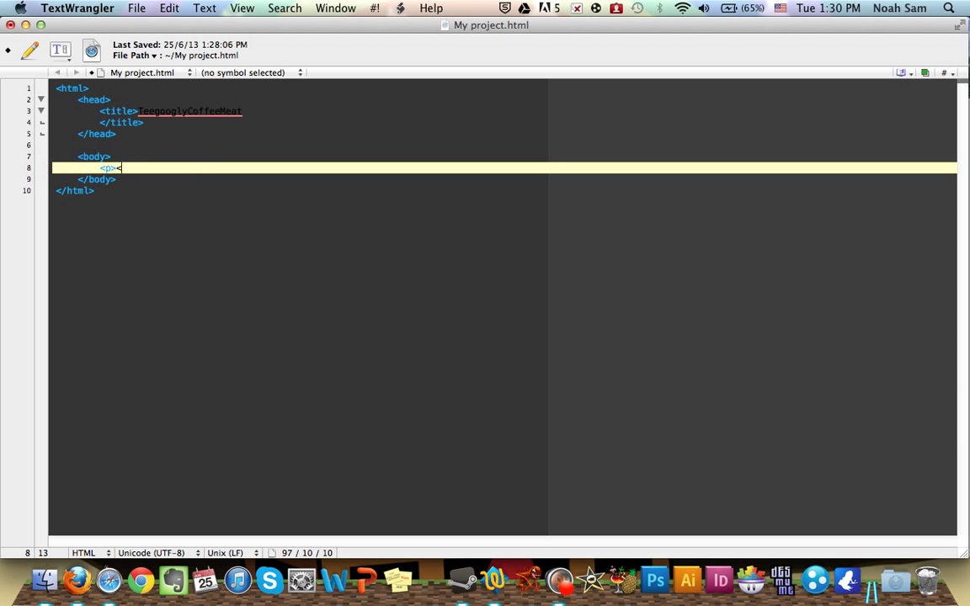
{"action": "type", "text": "</p>"}
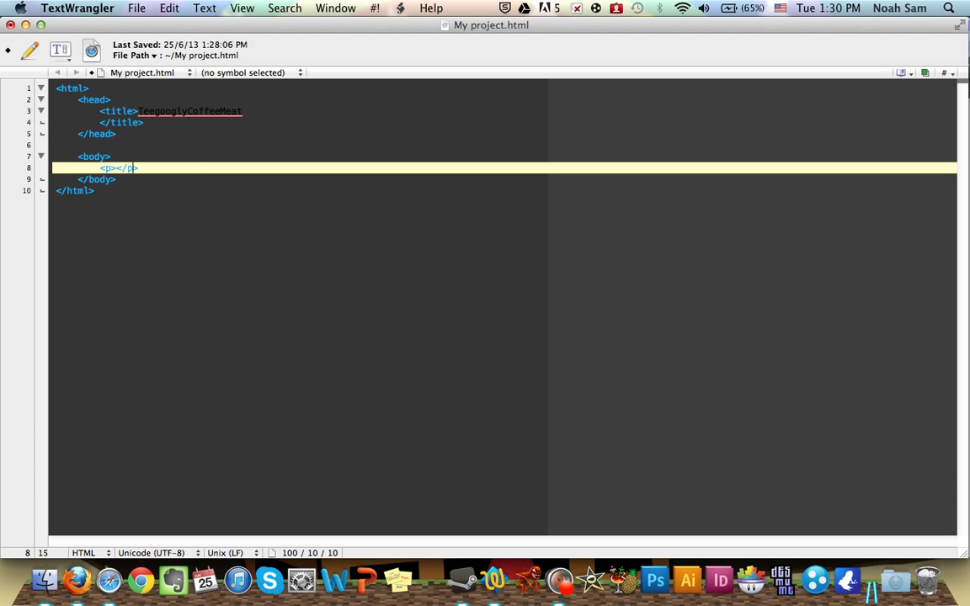
{"action": "left_click", "coordinate": [128, 167]}
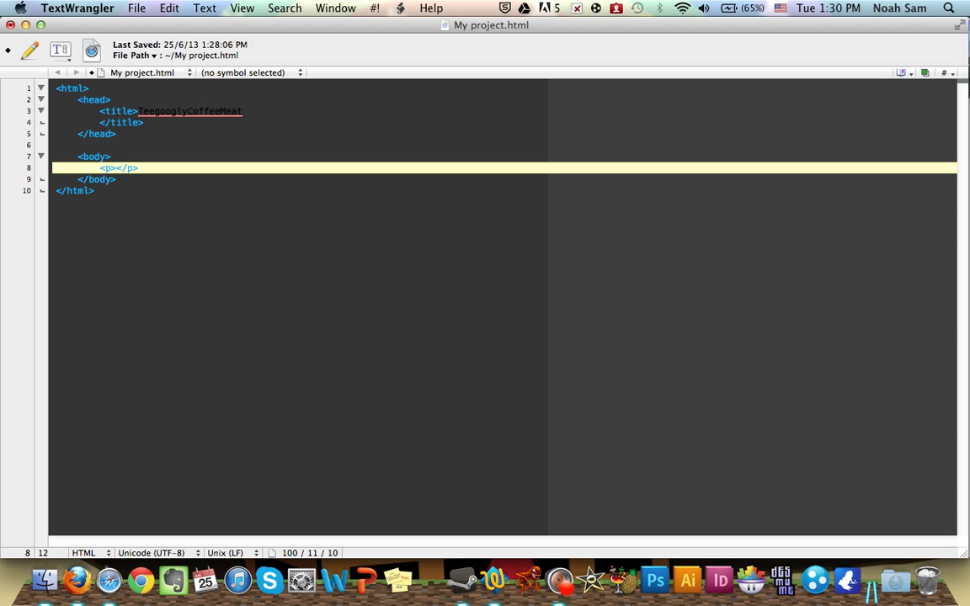
{"action": "type", "text": "Tee"}
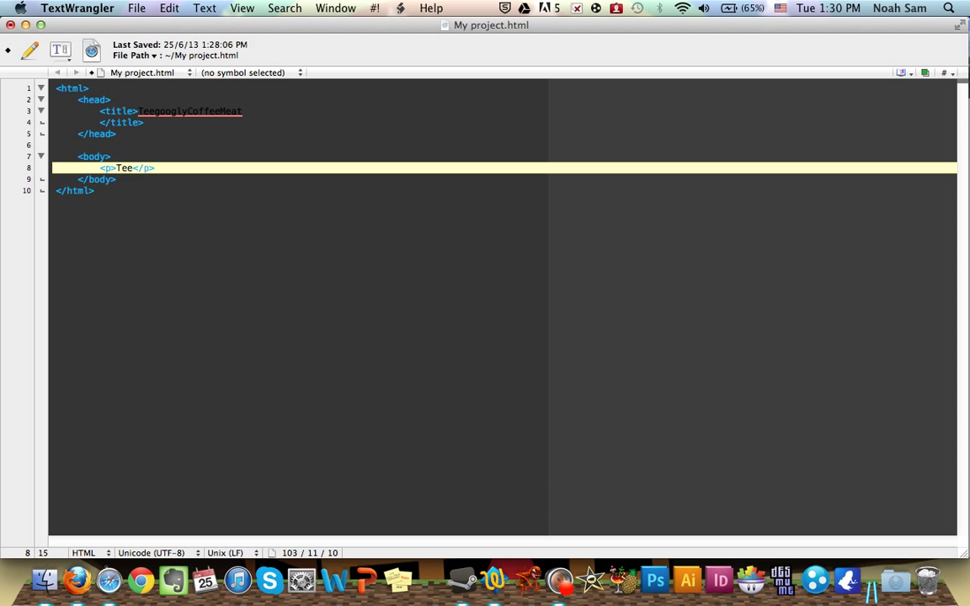
{"action": "type", "text": "googly"}
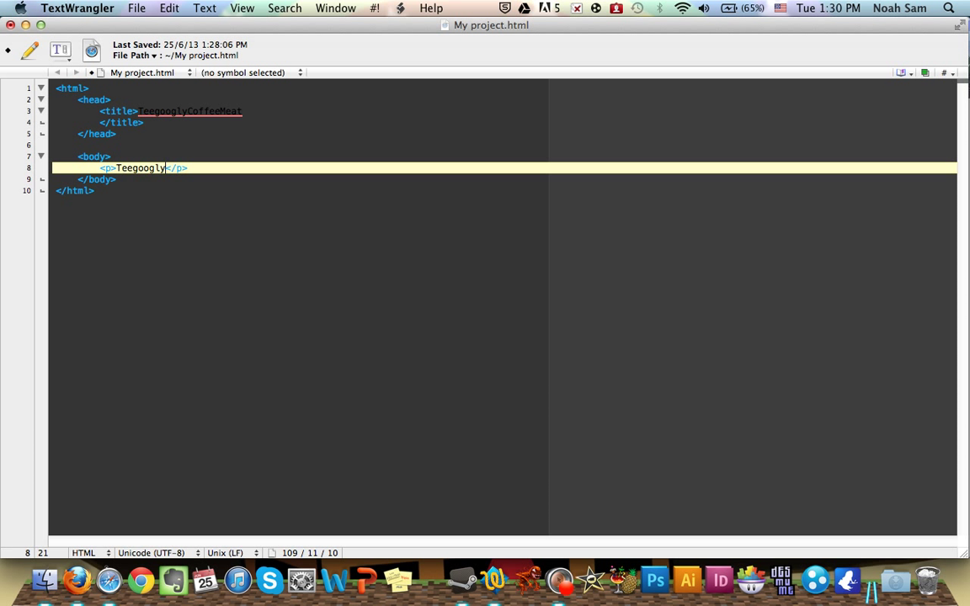
{"action": "type", "text": "coffe"}
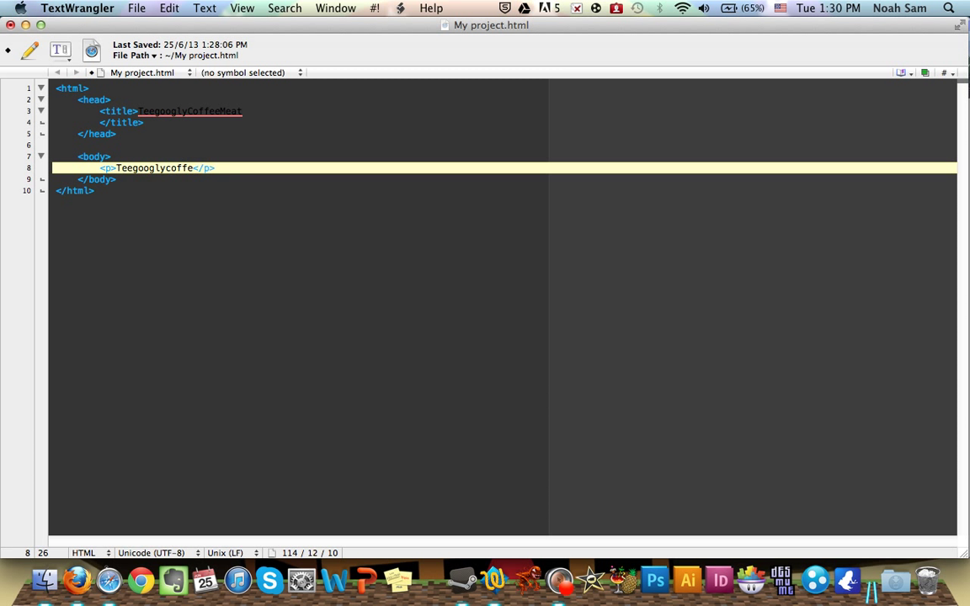
{"action": "type", "text": "meat"}
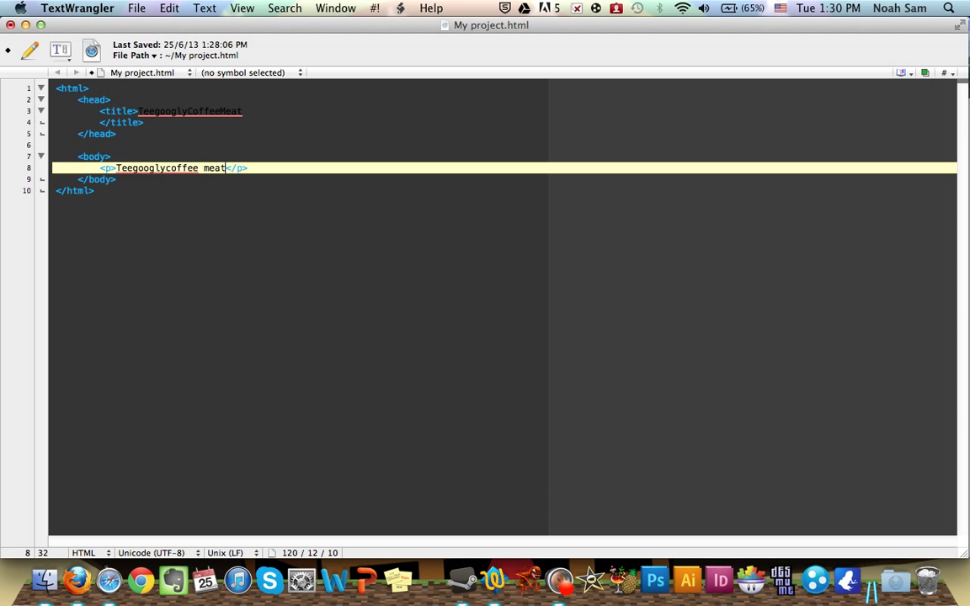
{"action": "mouse_move", "coordinate": [782, 581]}
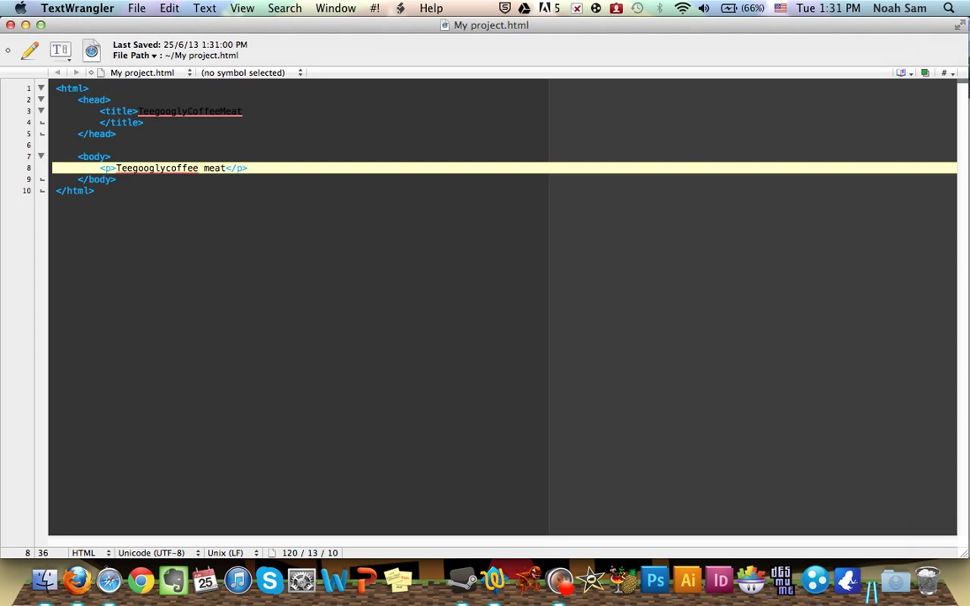
- On a new line below the paragraph, type the link tag <a href=""><a>
{"action": "key", "text": "Return"}
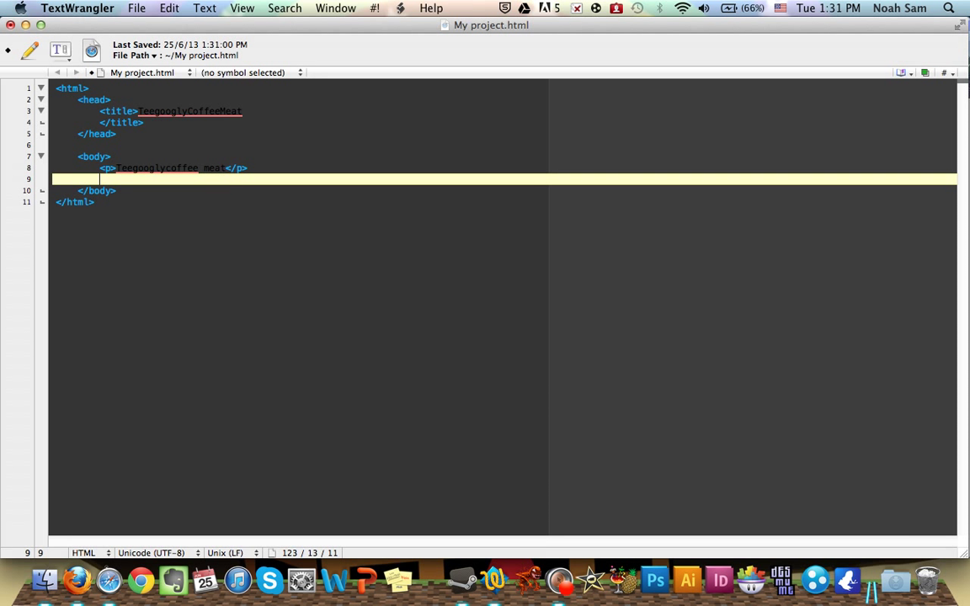
{"action": "type", "text": "<a"}
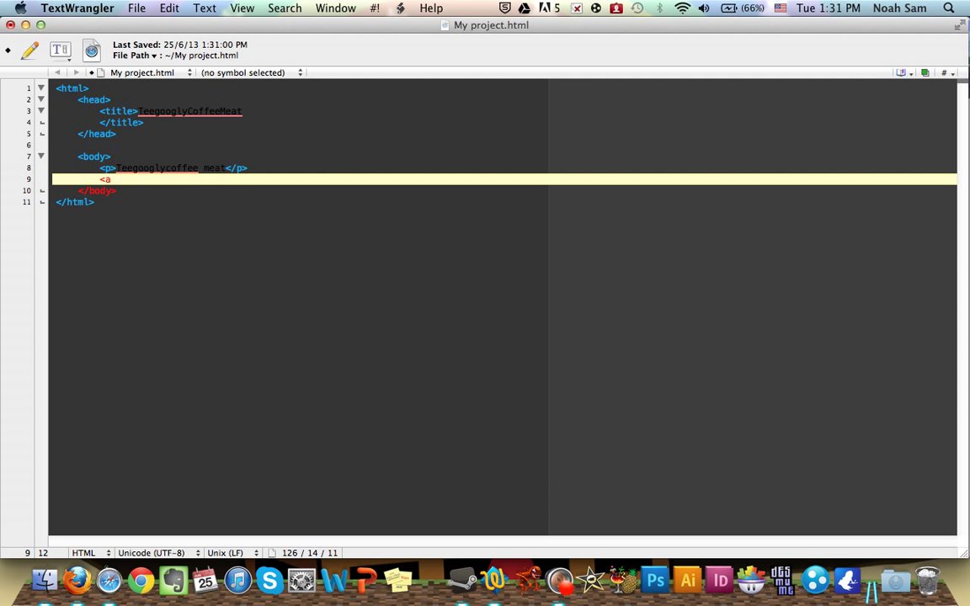
{"action": "type", "text": "href"}
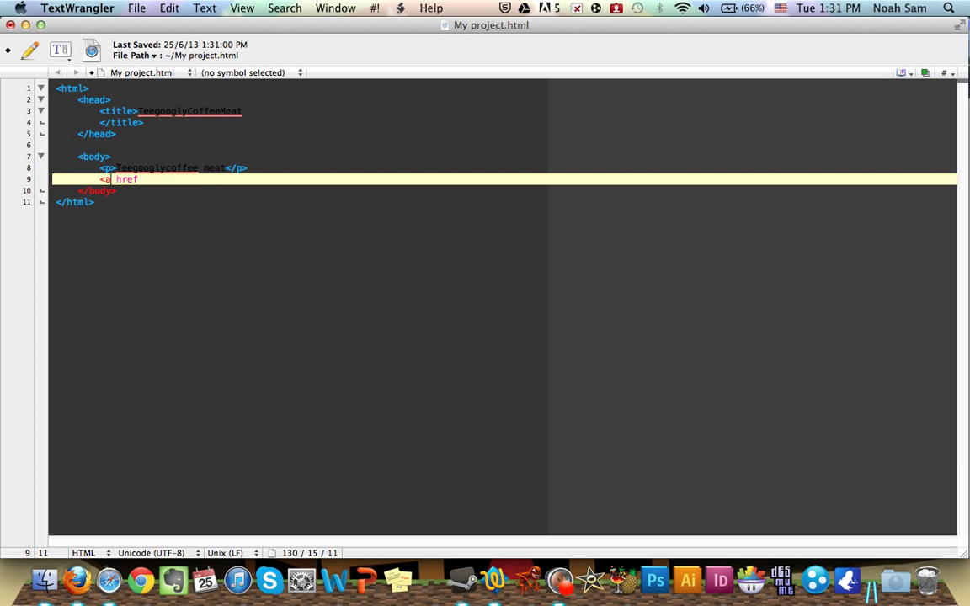
{"action": "type", "text": "="}
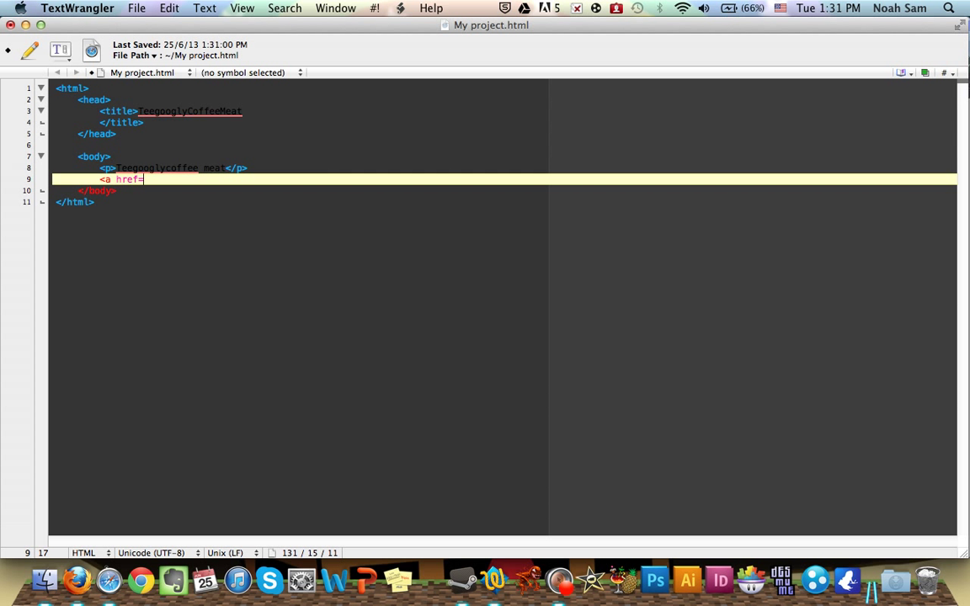
{"action": "type", "text": "\"\"><"}
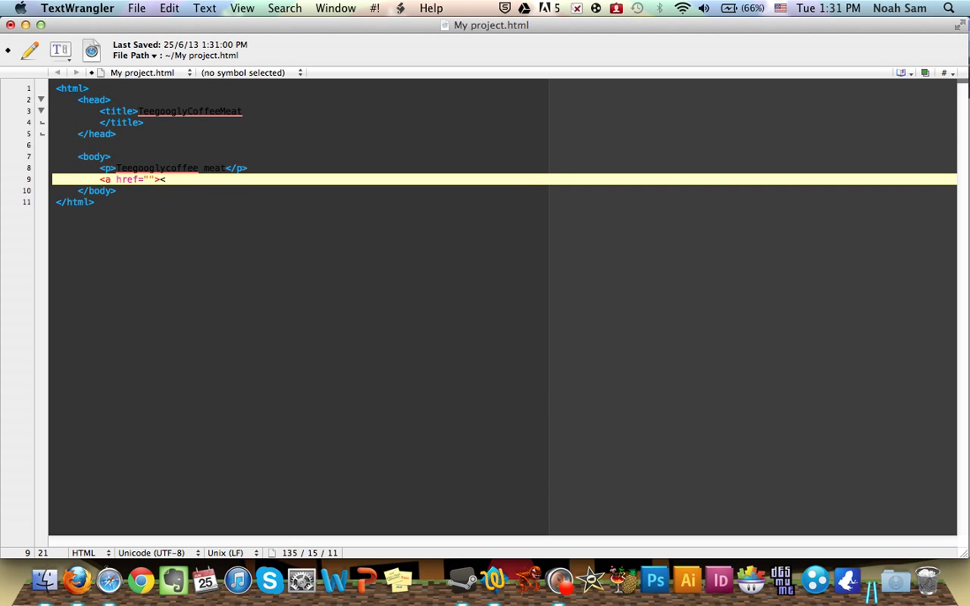
{"action": "type", "text": "a"}
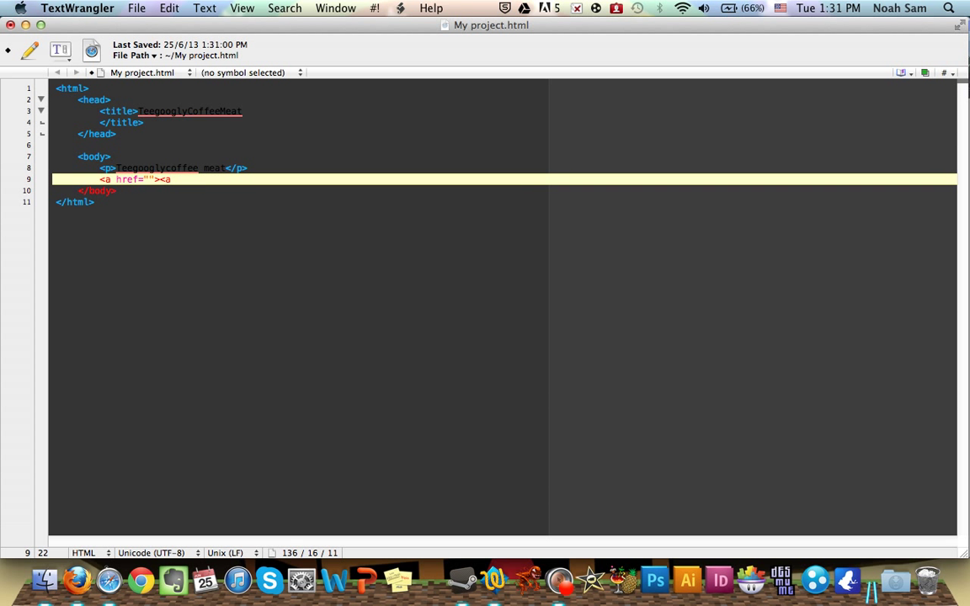
{"action": "type", "text": ">"}
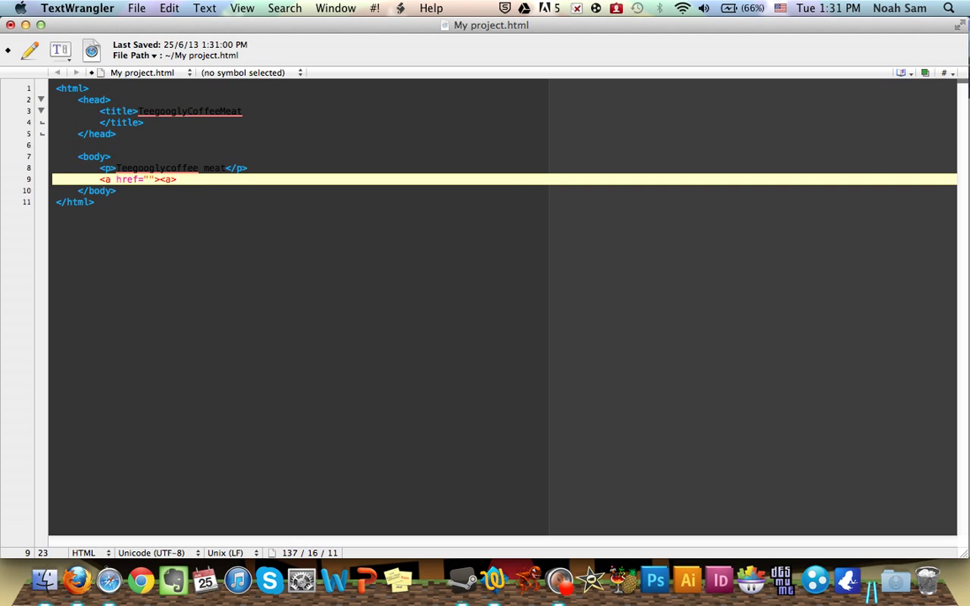
- Open the YouTube channel page in a new Firefox tab and copy its address
{"action": "left_click", "coordinate": [77, 580]}
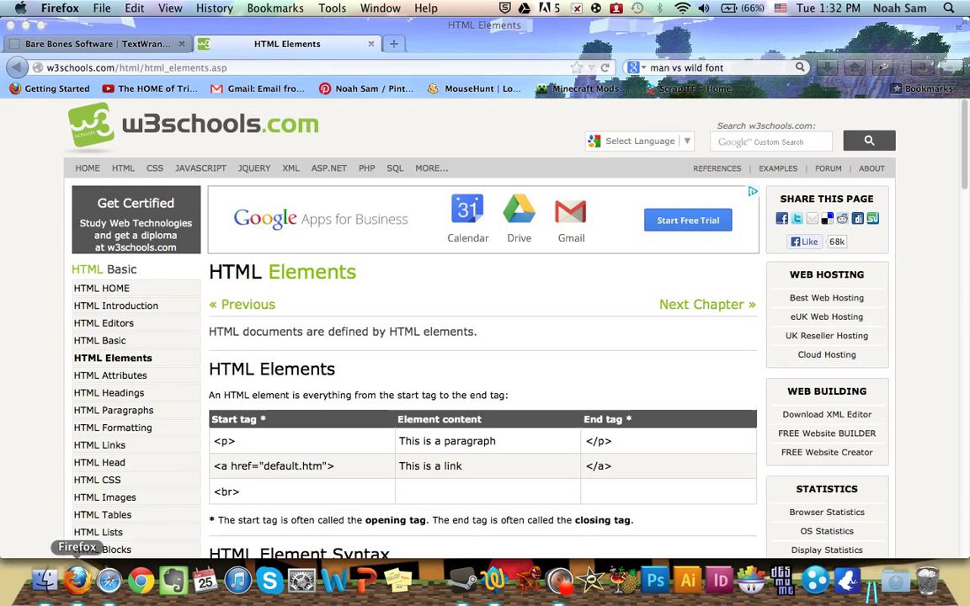
{"action": "left_click", "coordinate": [393, 43]}
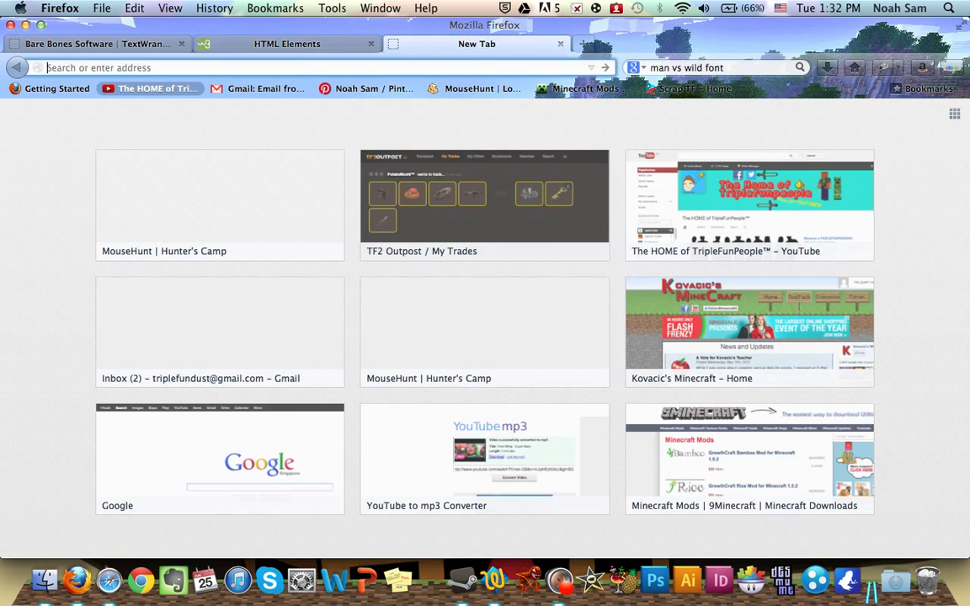
{"action": "left_click", "coordinate": [748, 195]}
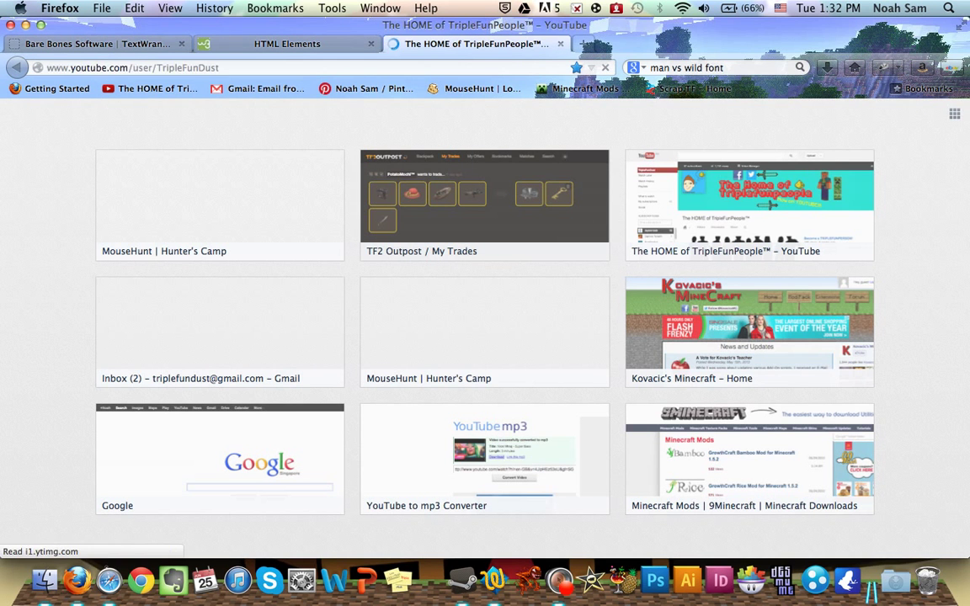
{"action": "left_click", "coordinate": [749, 195]}
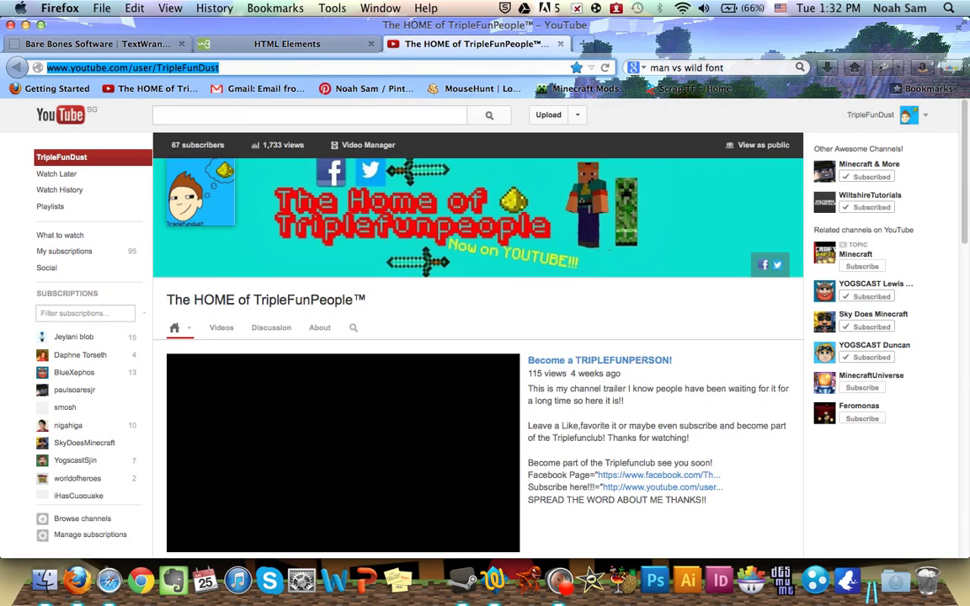
{"action": "left_click", "coordinate": [286, 44]}
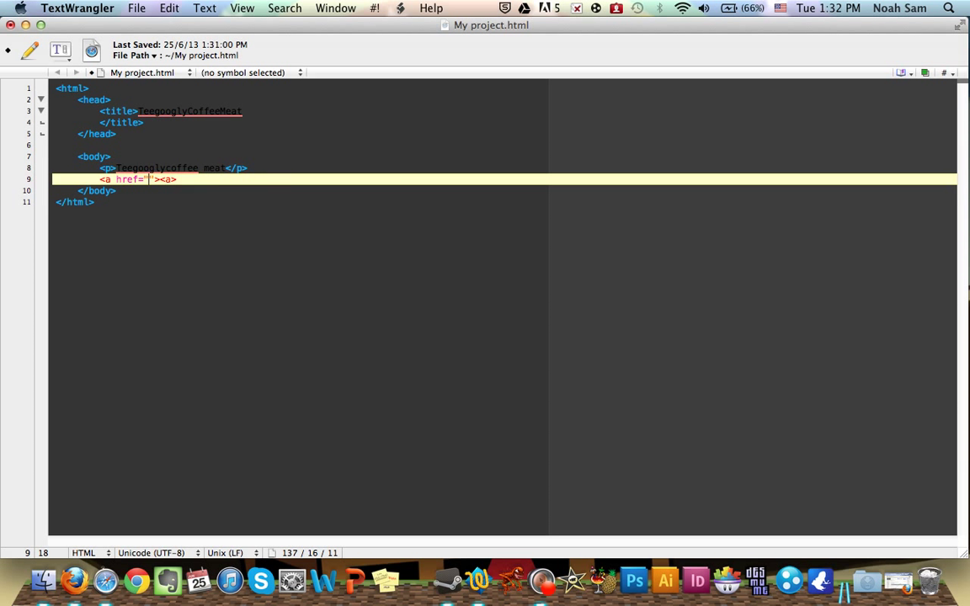
{"action": "type", "text": "http://www.youtube.com/user/TripleFunDust"}
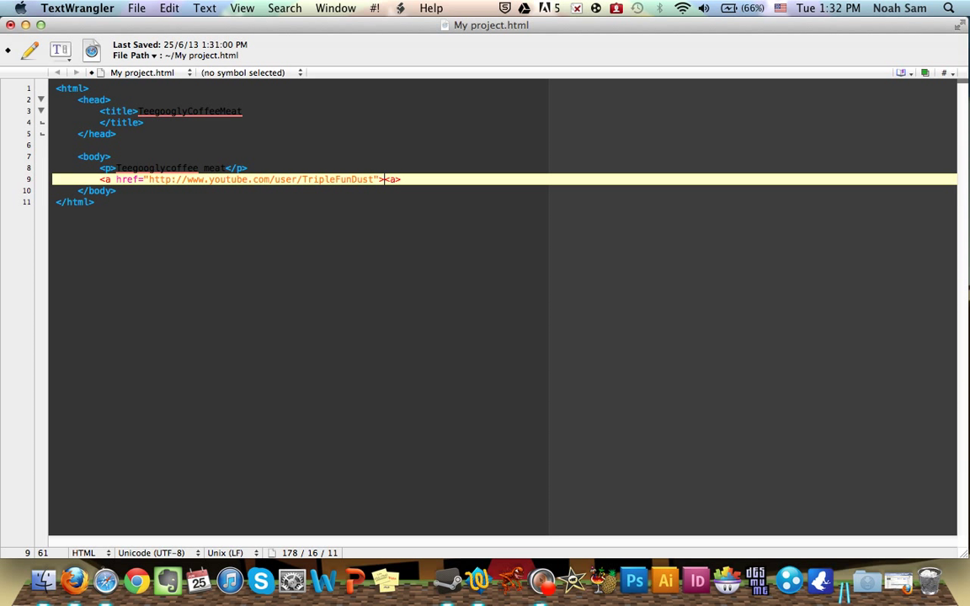
{"action": "type", "text": "Welcome to my"}
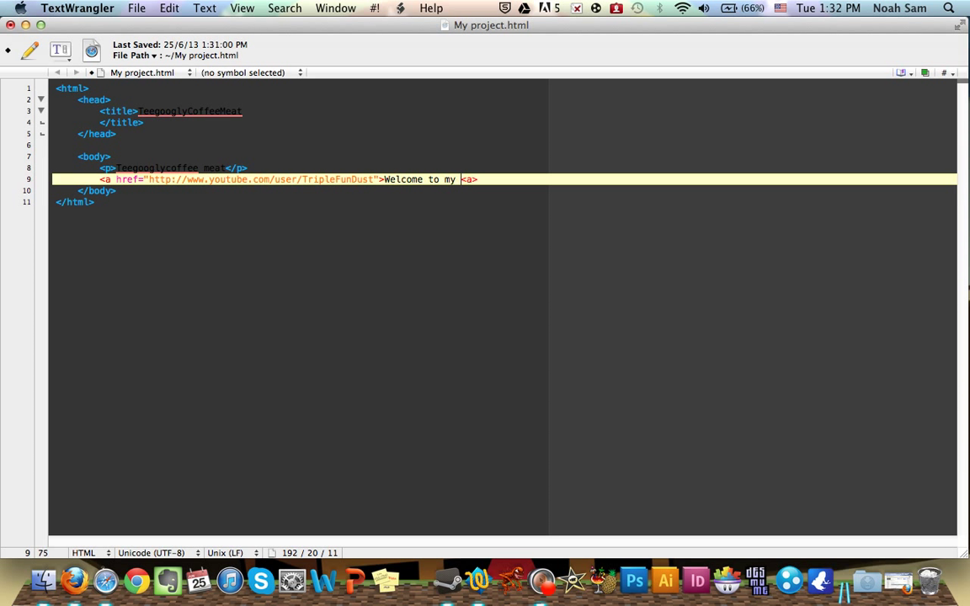
{"action": "type", "text": "website"}
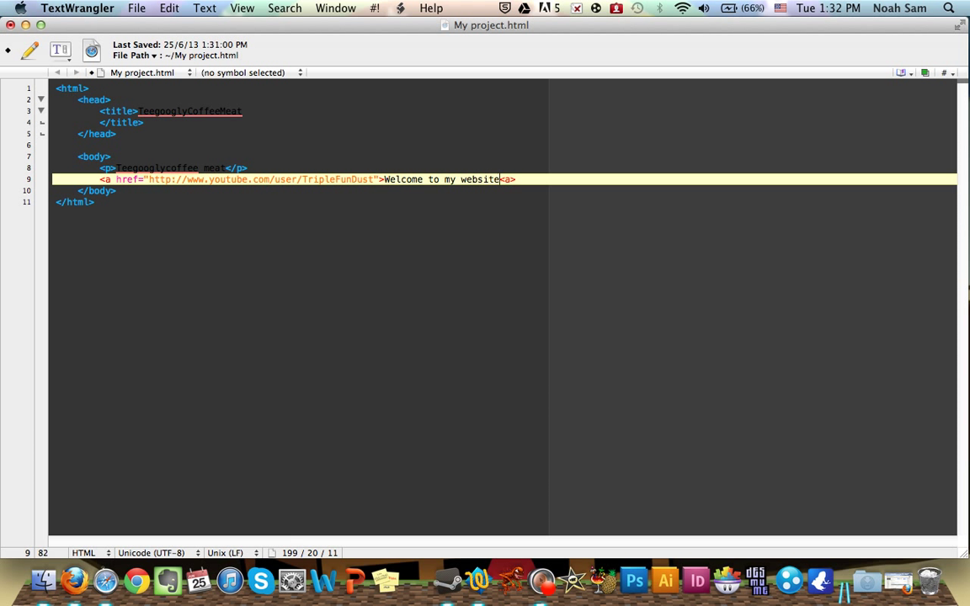
{"action": "type", "text": "!"}
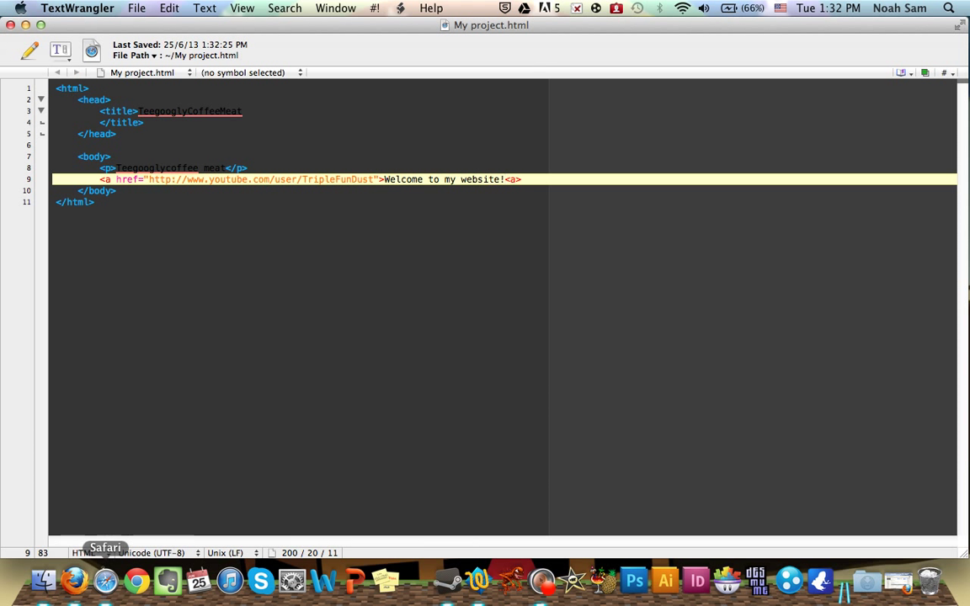
{"action": "left_click", "coordinate": [74, 580]}
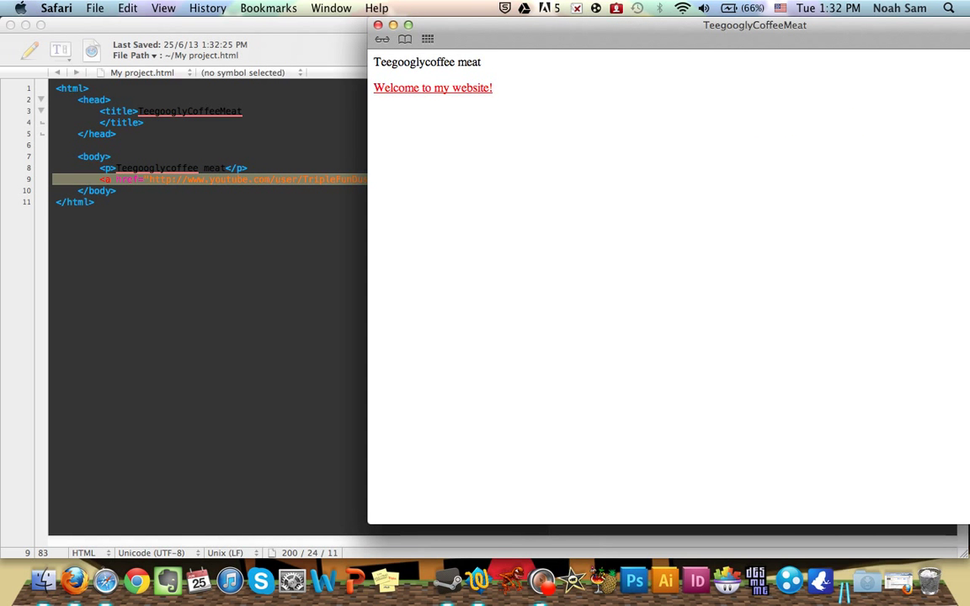
{"action": "left_click", "coordinate": [432, 87]}
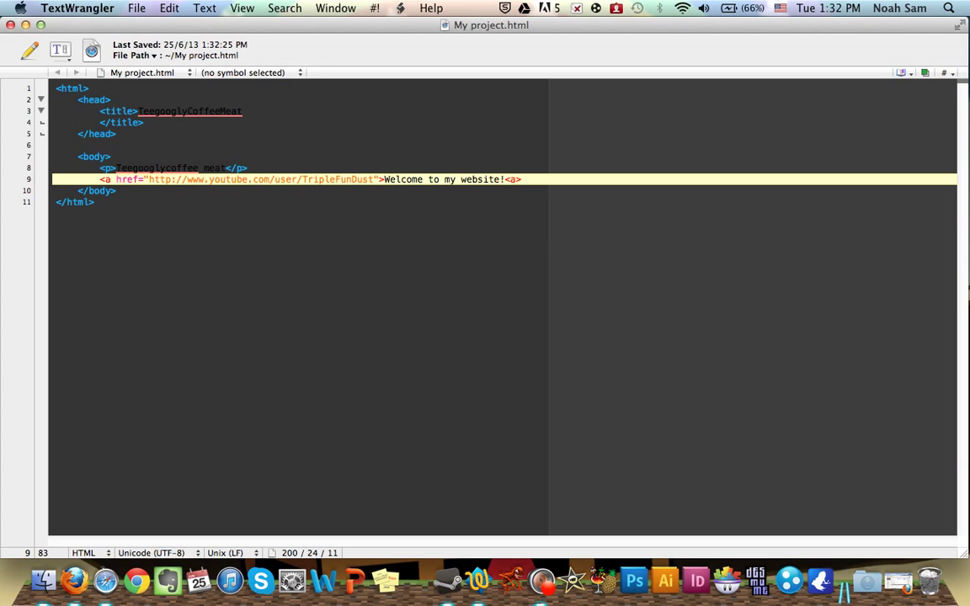
- Correct the final <a> to a closing </a> tag and save the file
{"action": "type", "text": "/"}
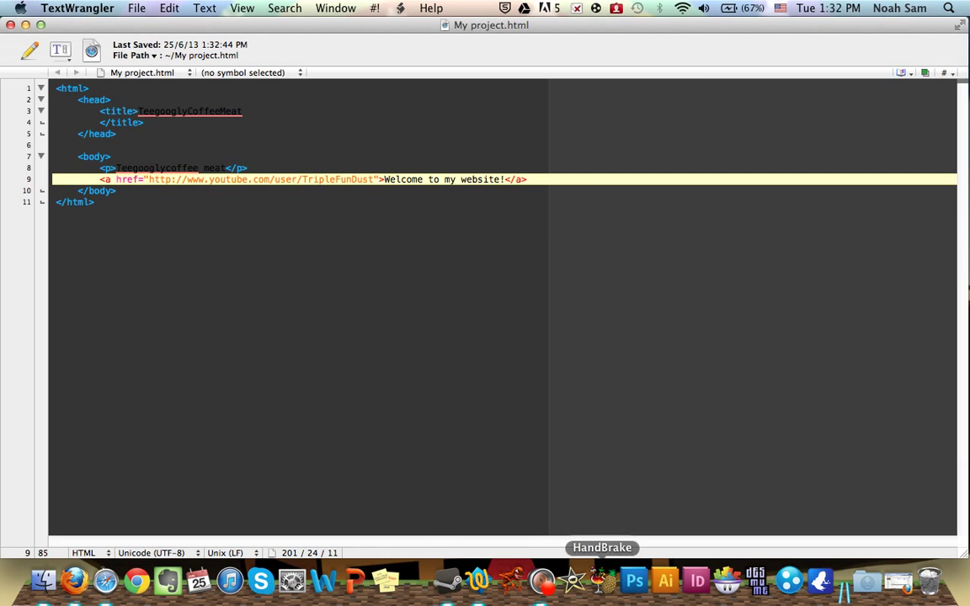
{"action": "mouse_move", "coordinate": [167, 580]}
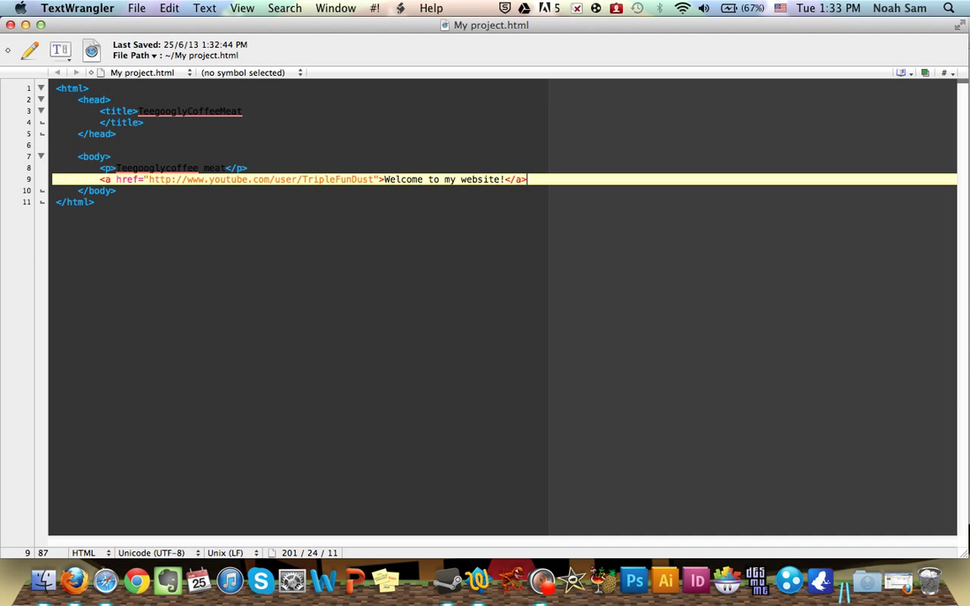
{"action": "left_click", "coordinate": [116, 134]}
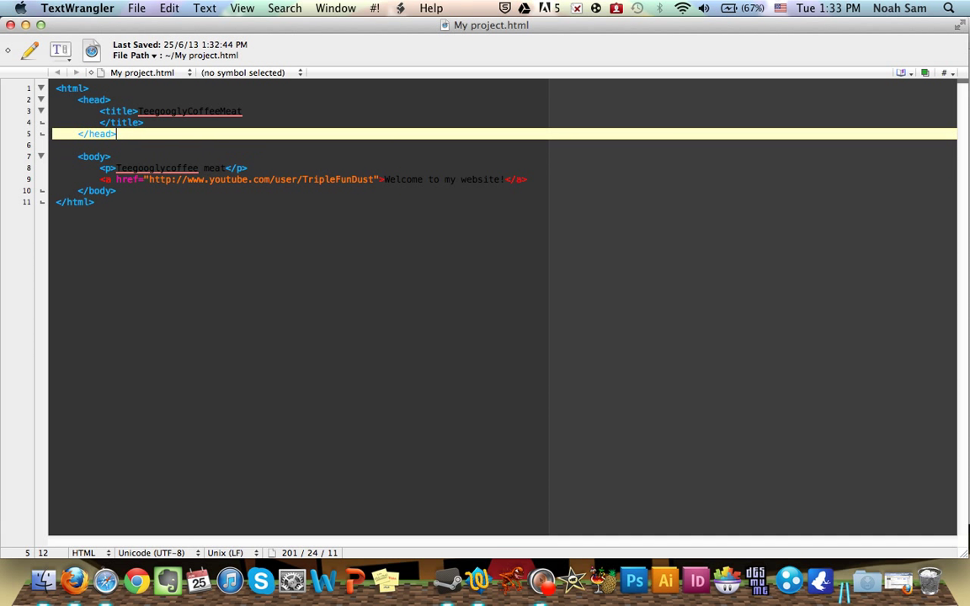